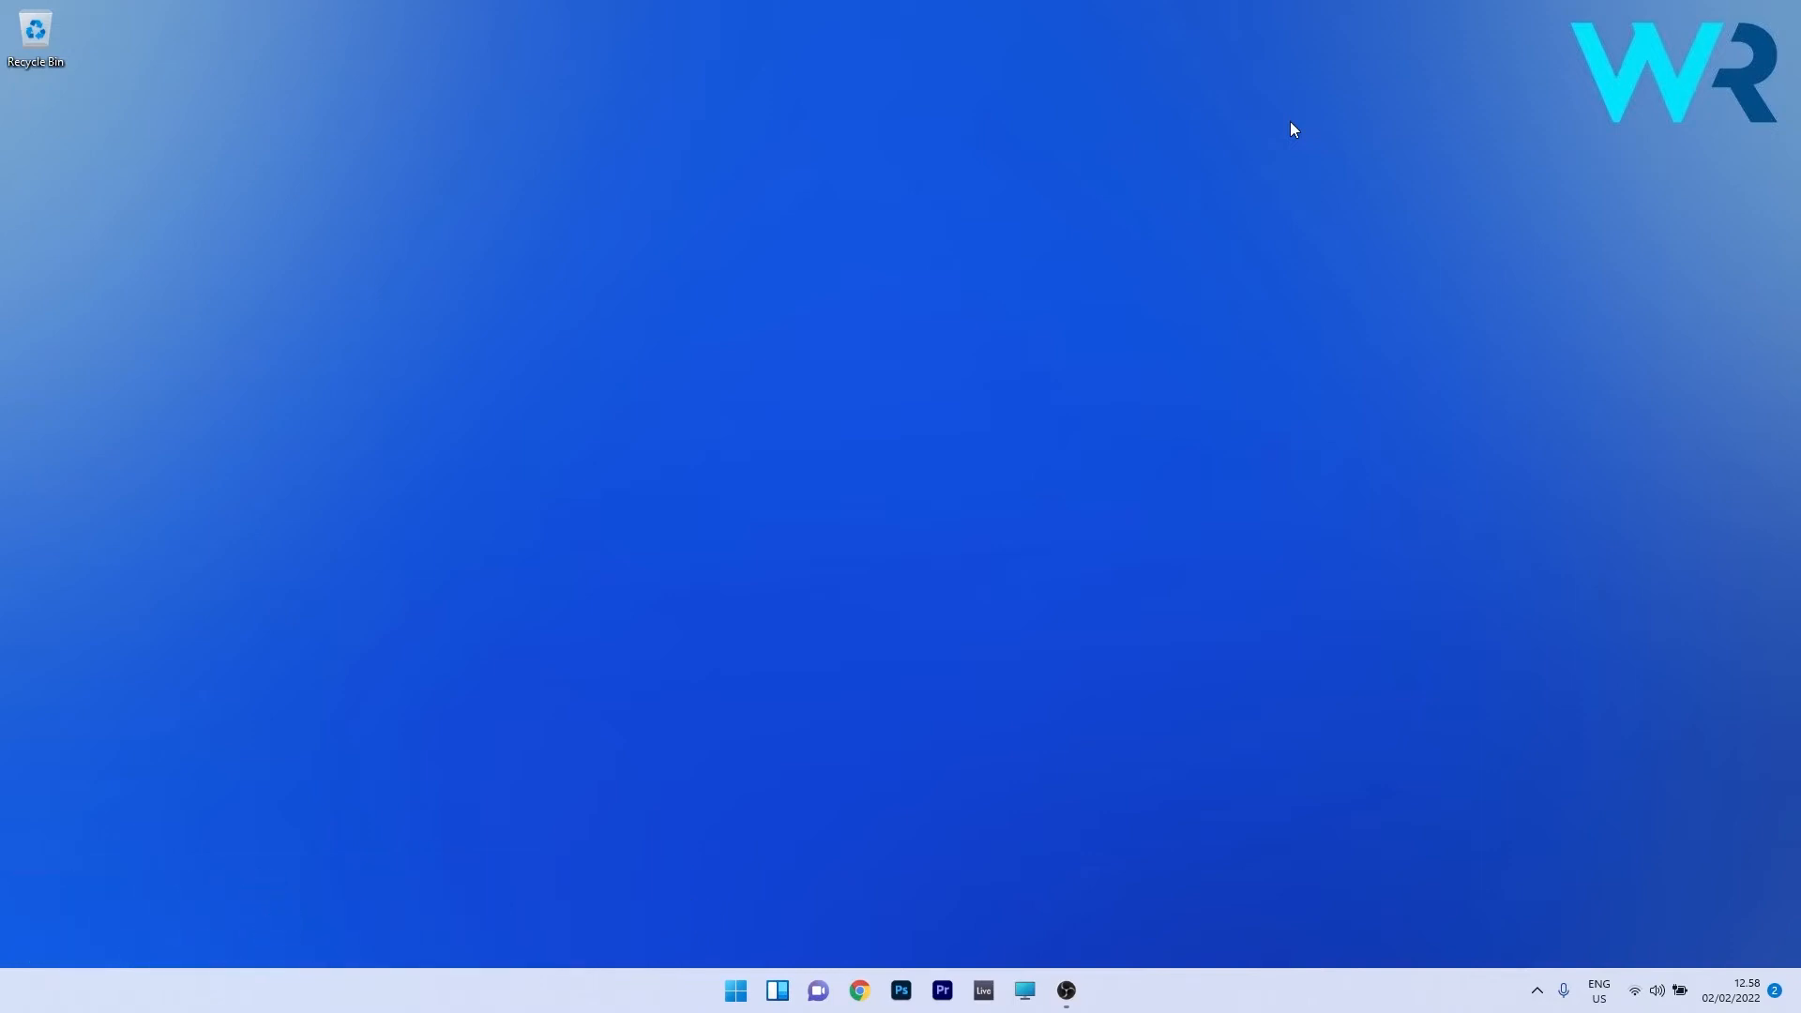
- Show the Start menu power options where Restart is available
click(735, 991)
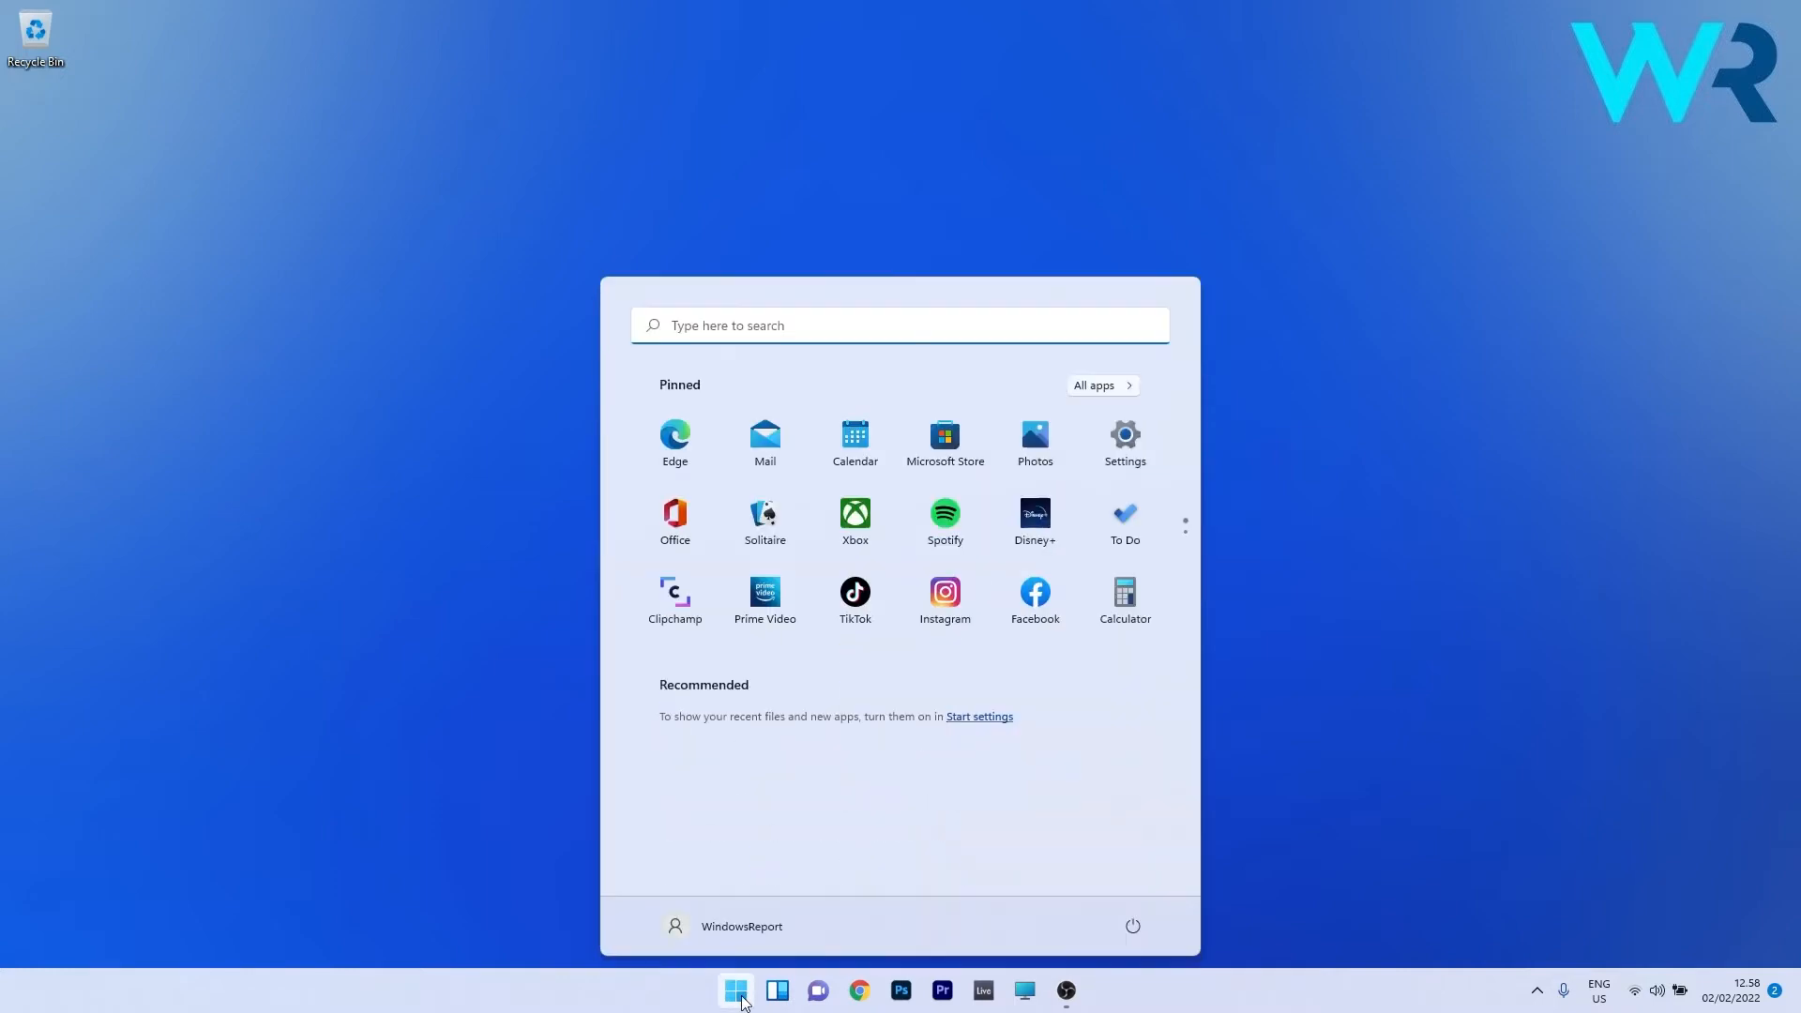
click(1131, 924)
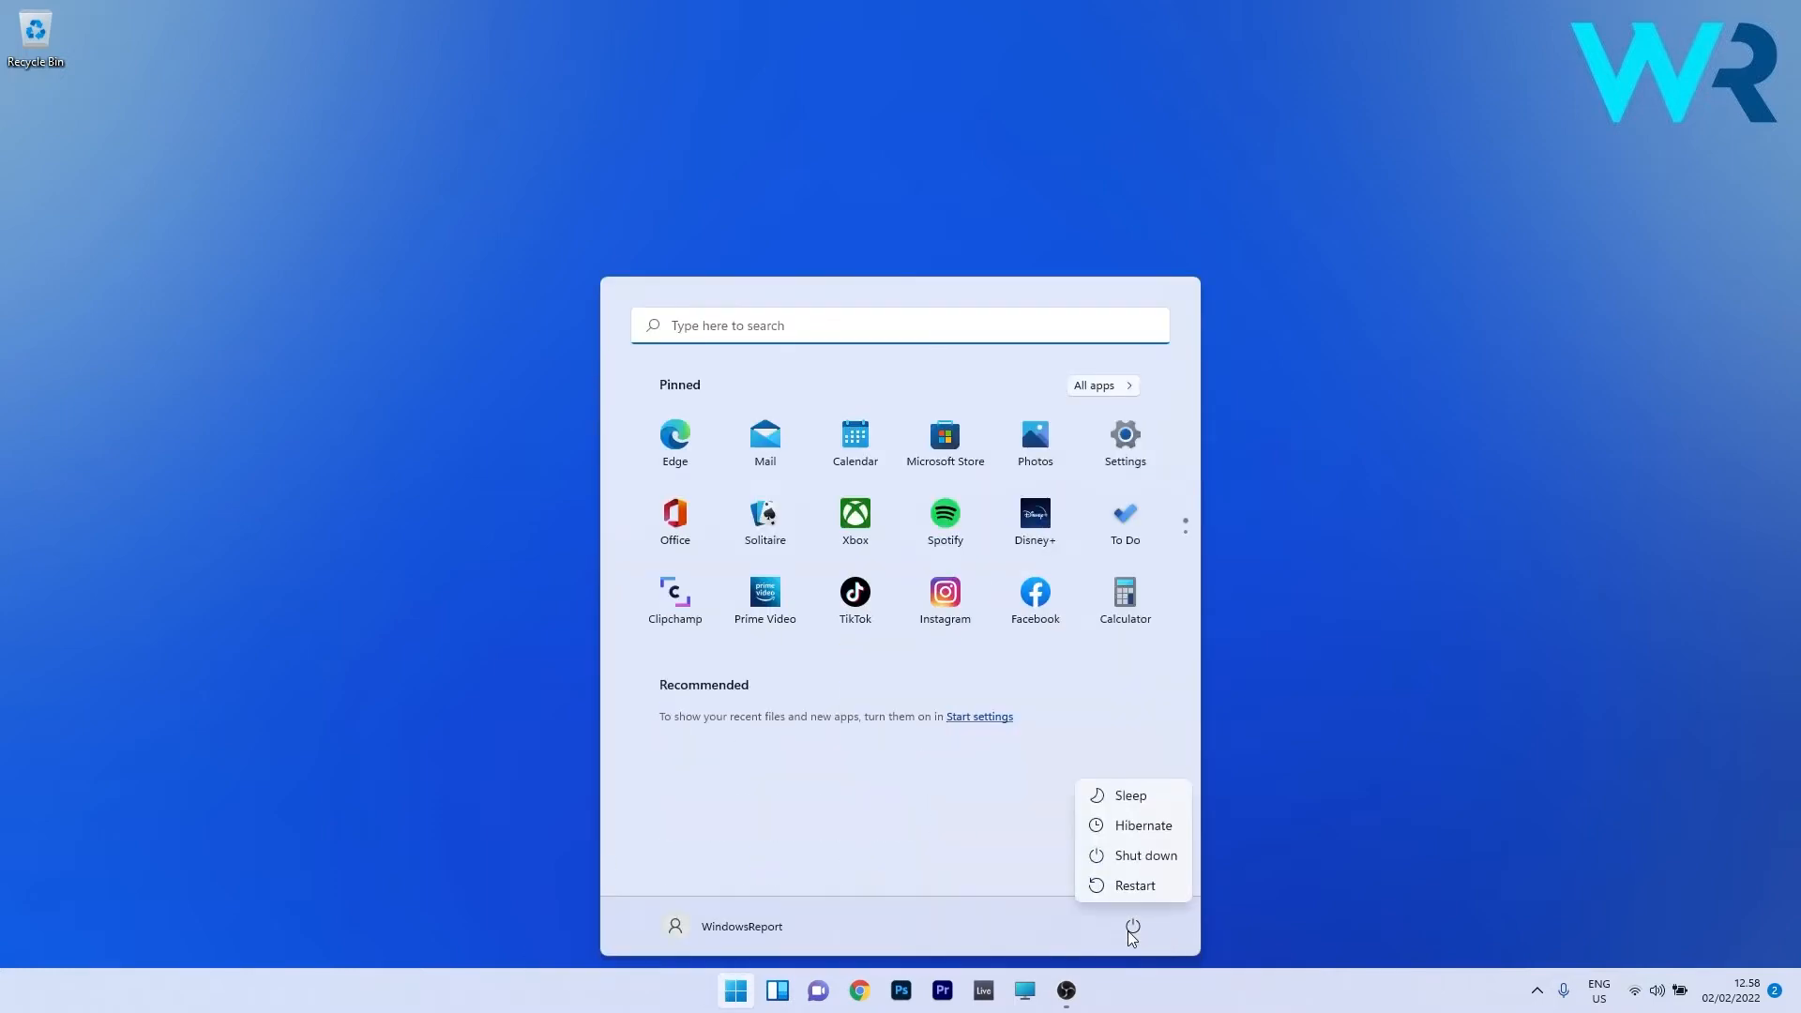
mouse_move(1133, 883)
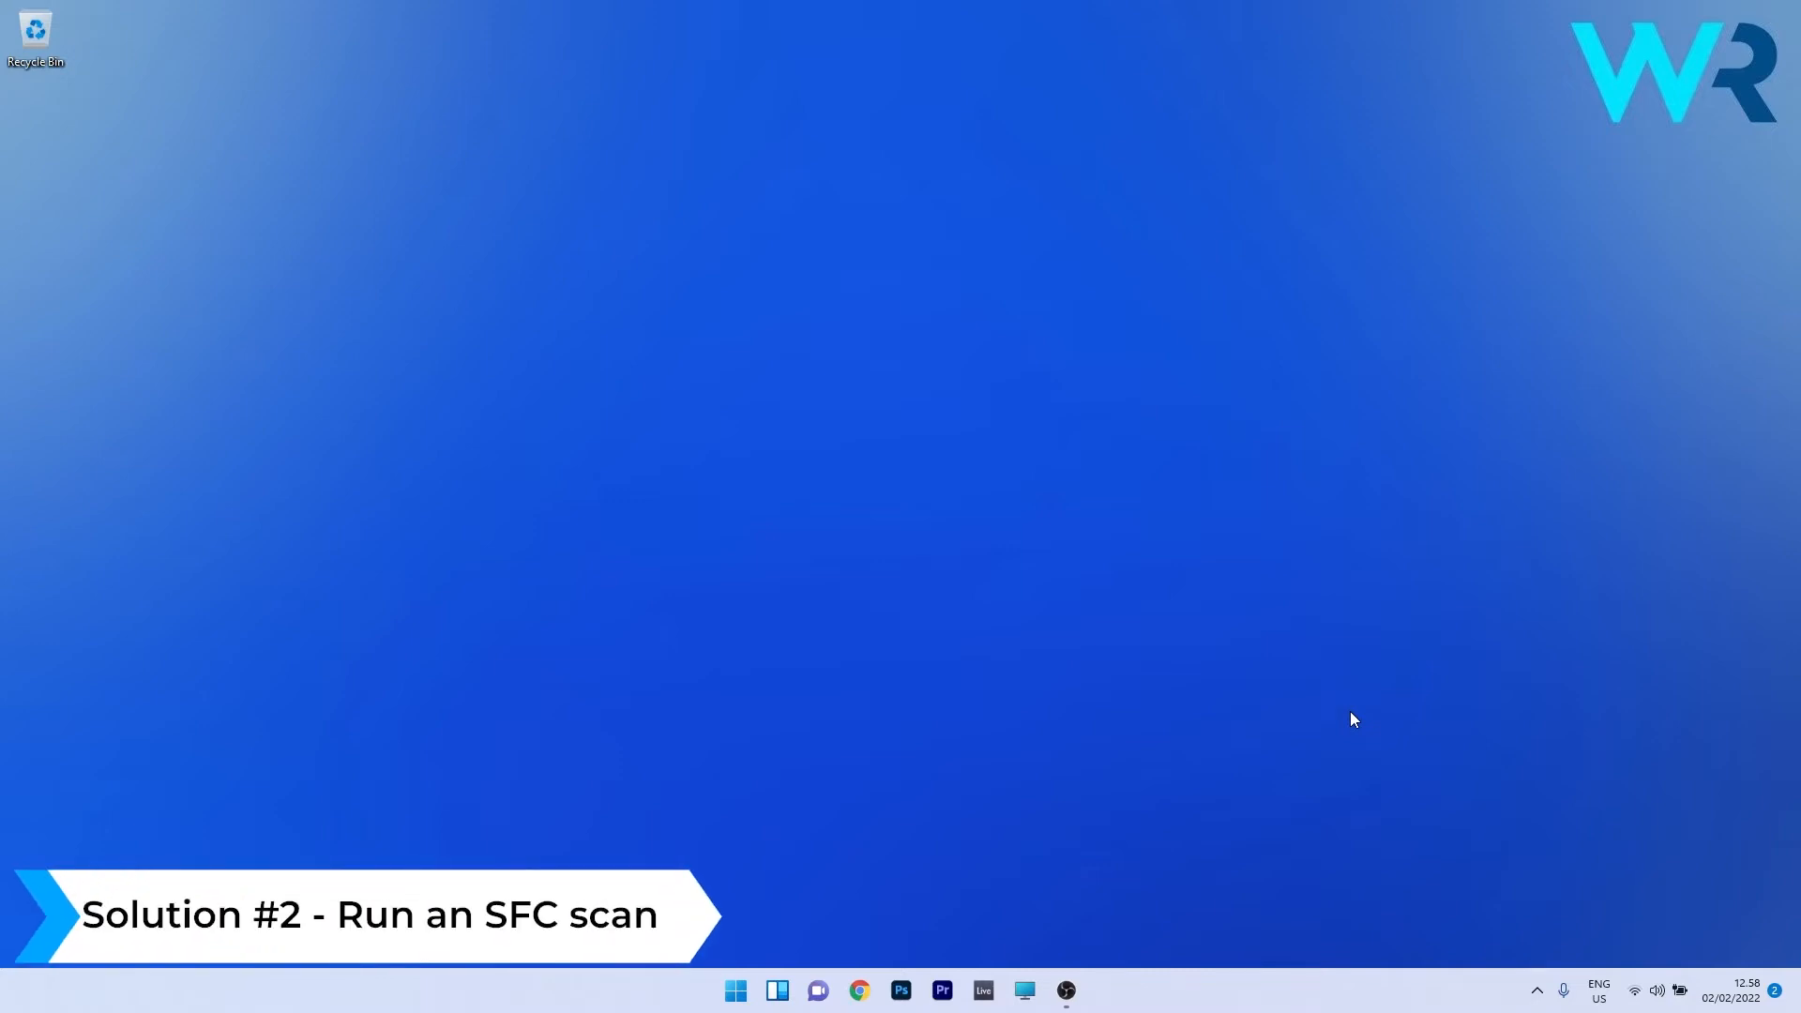
- Search 'cmd' from Start and launch Command Prompt as administrator
click(733, 989)
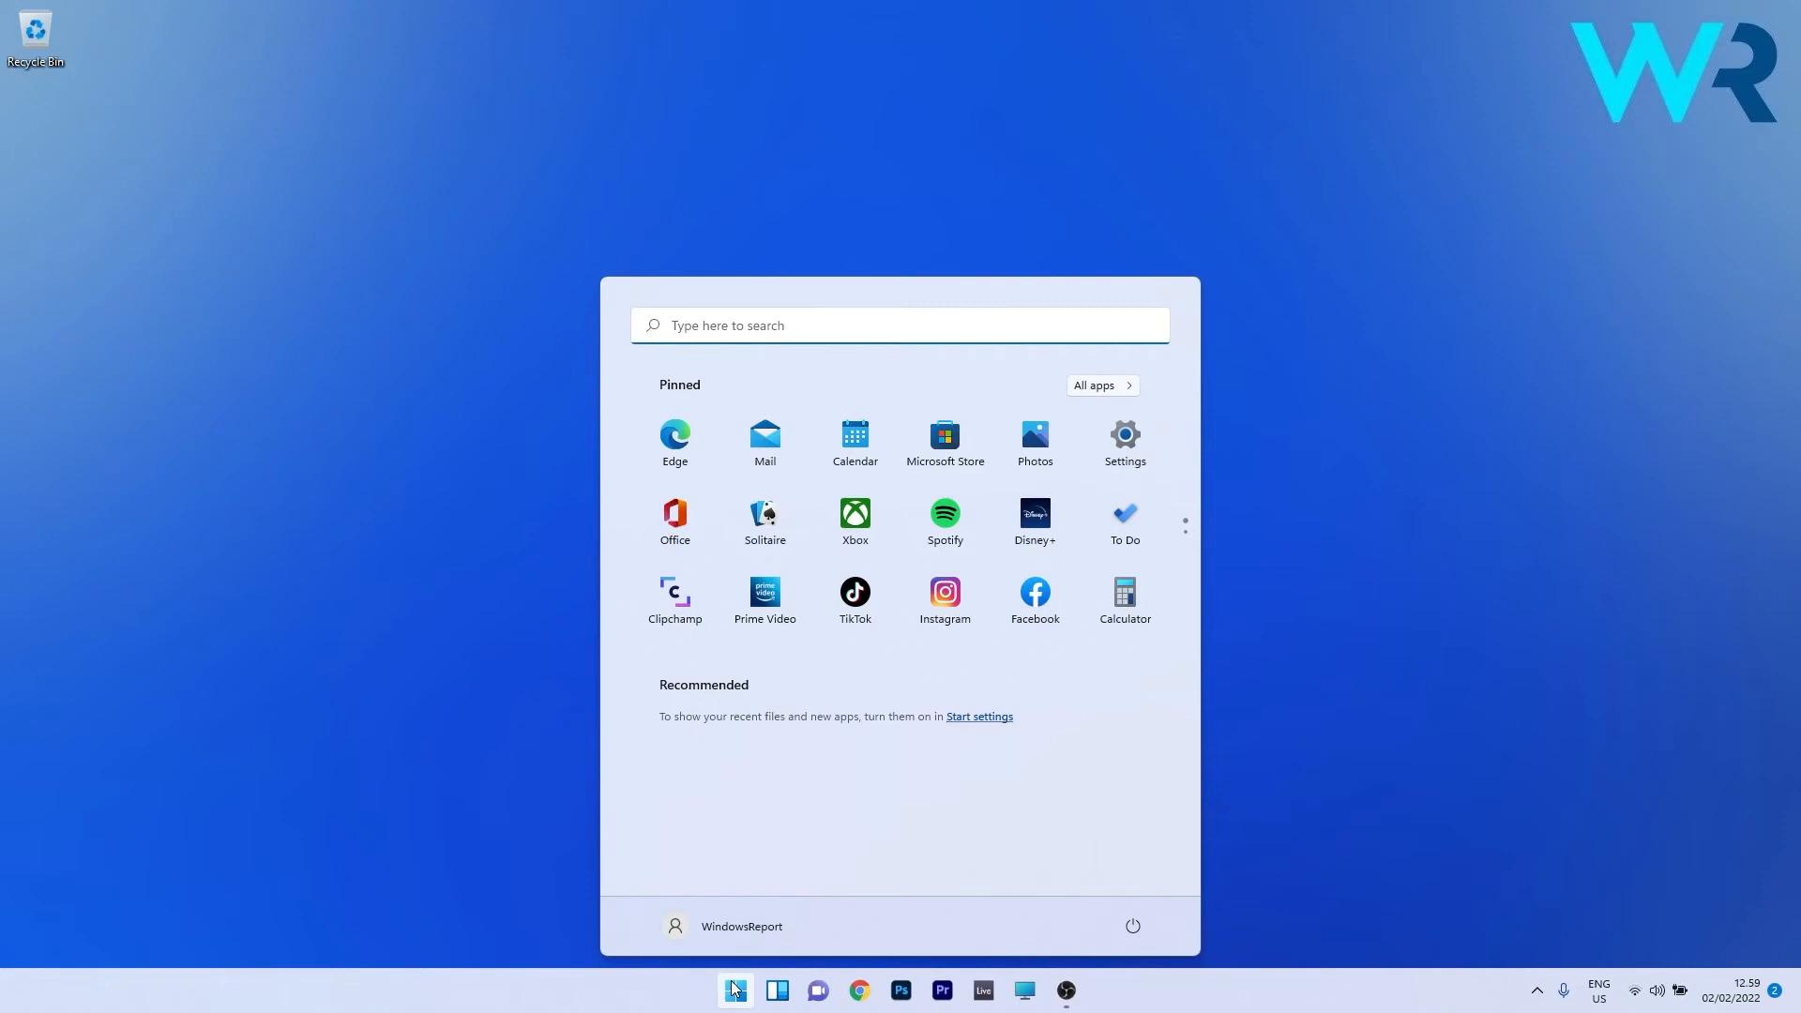
text(cmd)
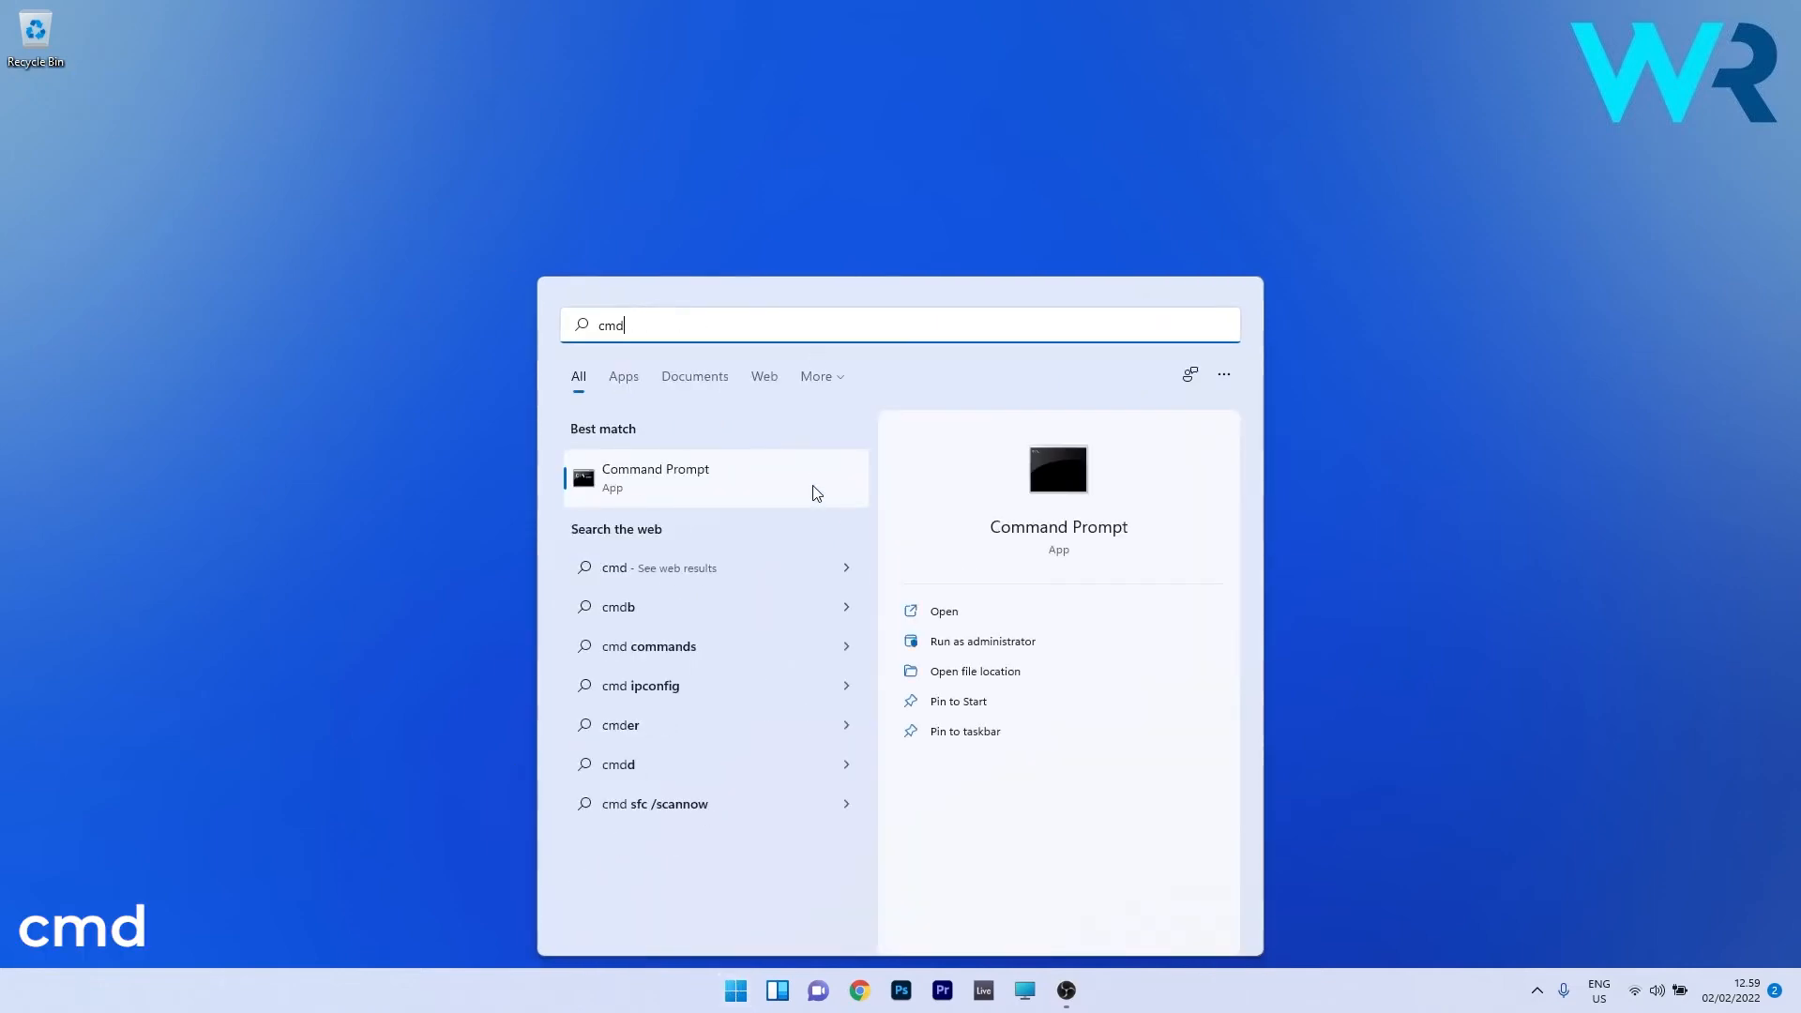
click(981, 642)
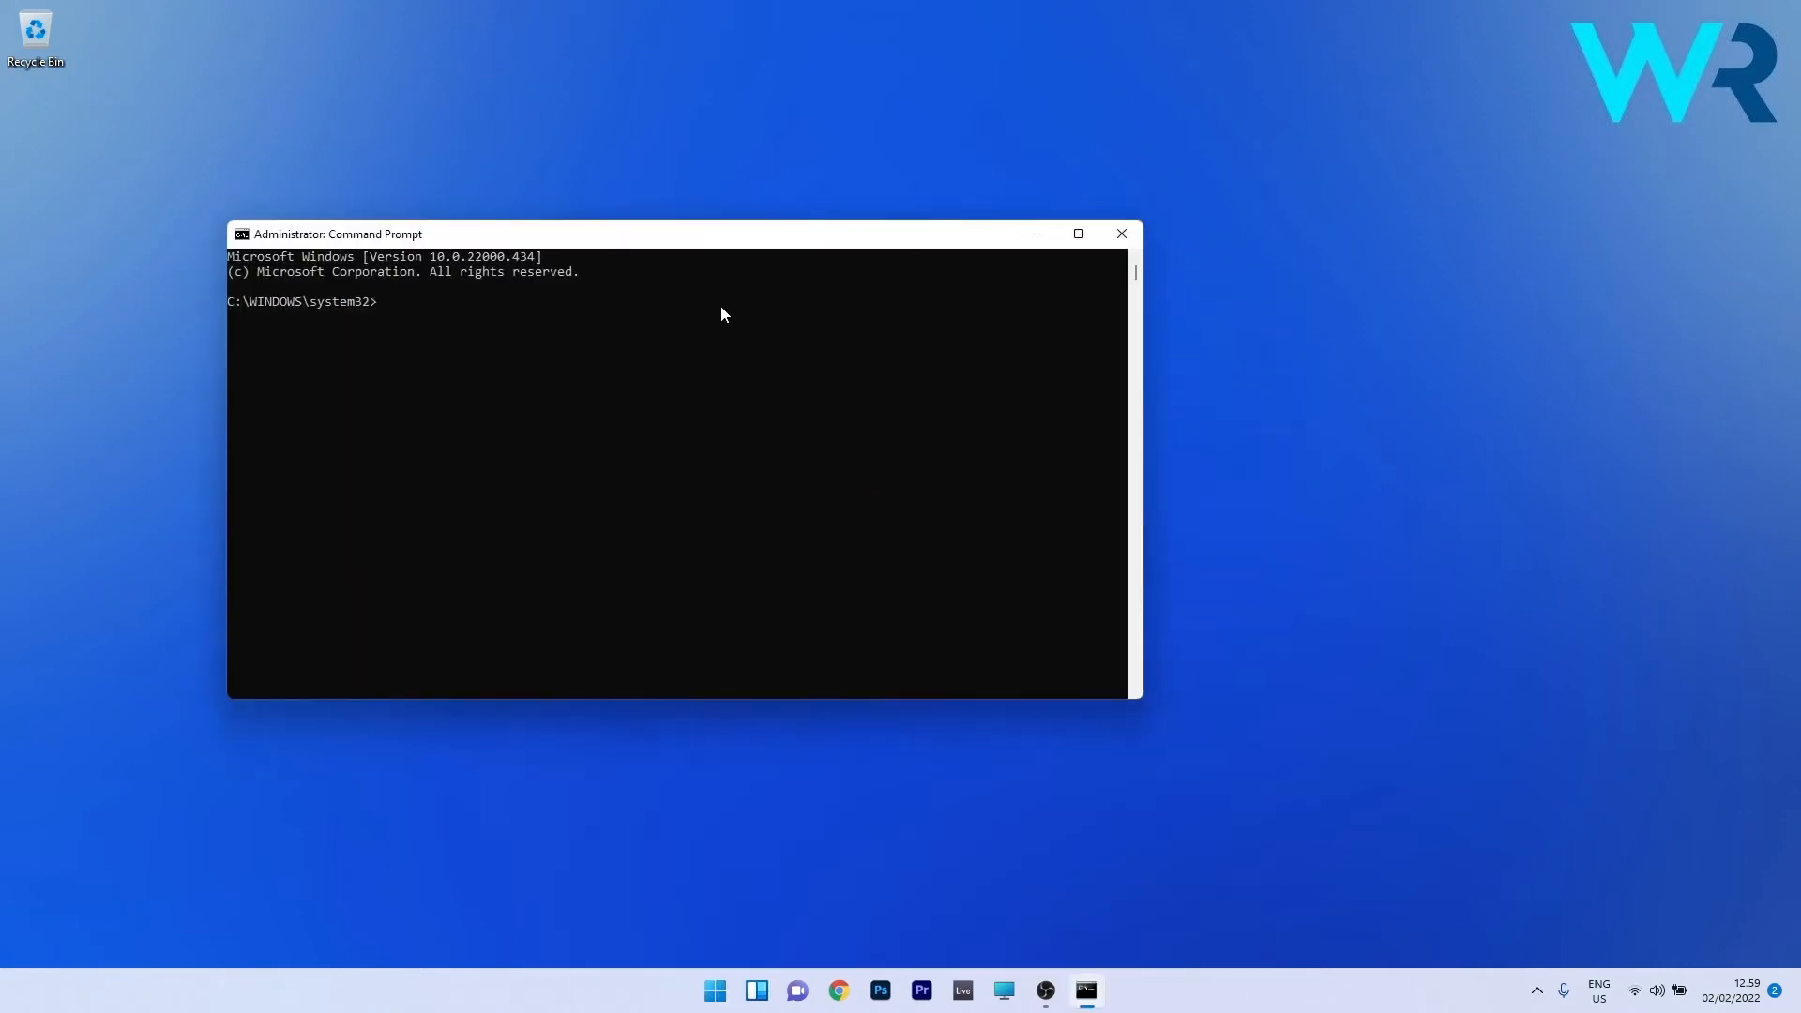
- Run 'sfc /scannow' in the administrator Command Prompt, then close the window
drag(460, 232, 855, 239)
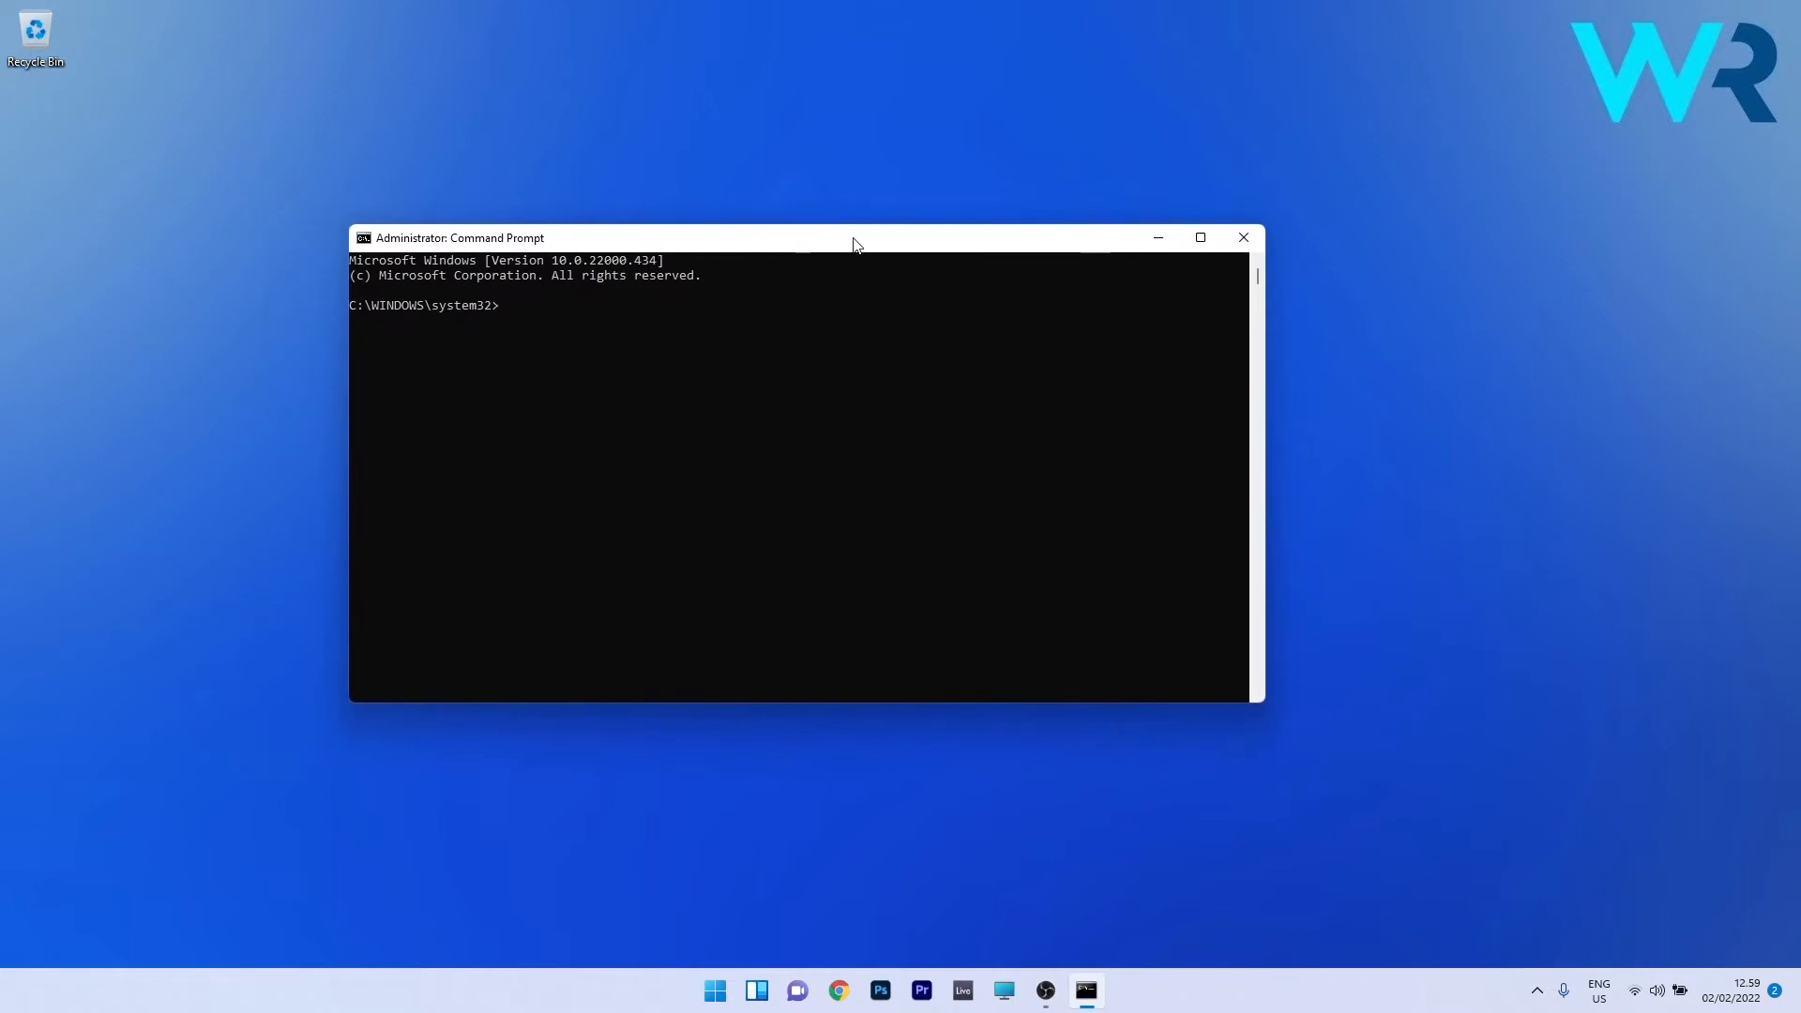
text(sfc /)
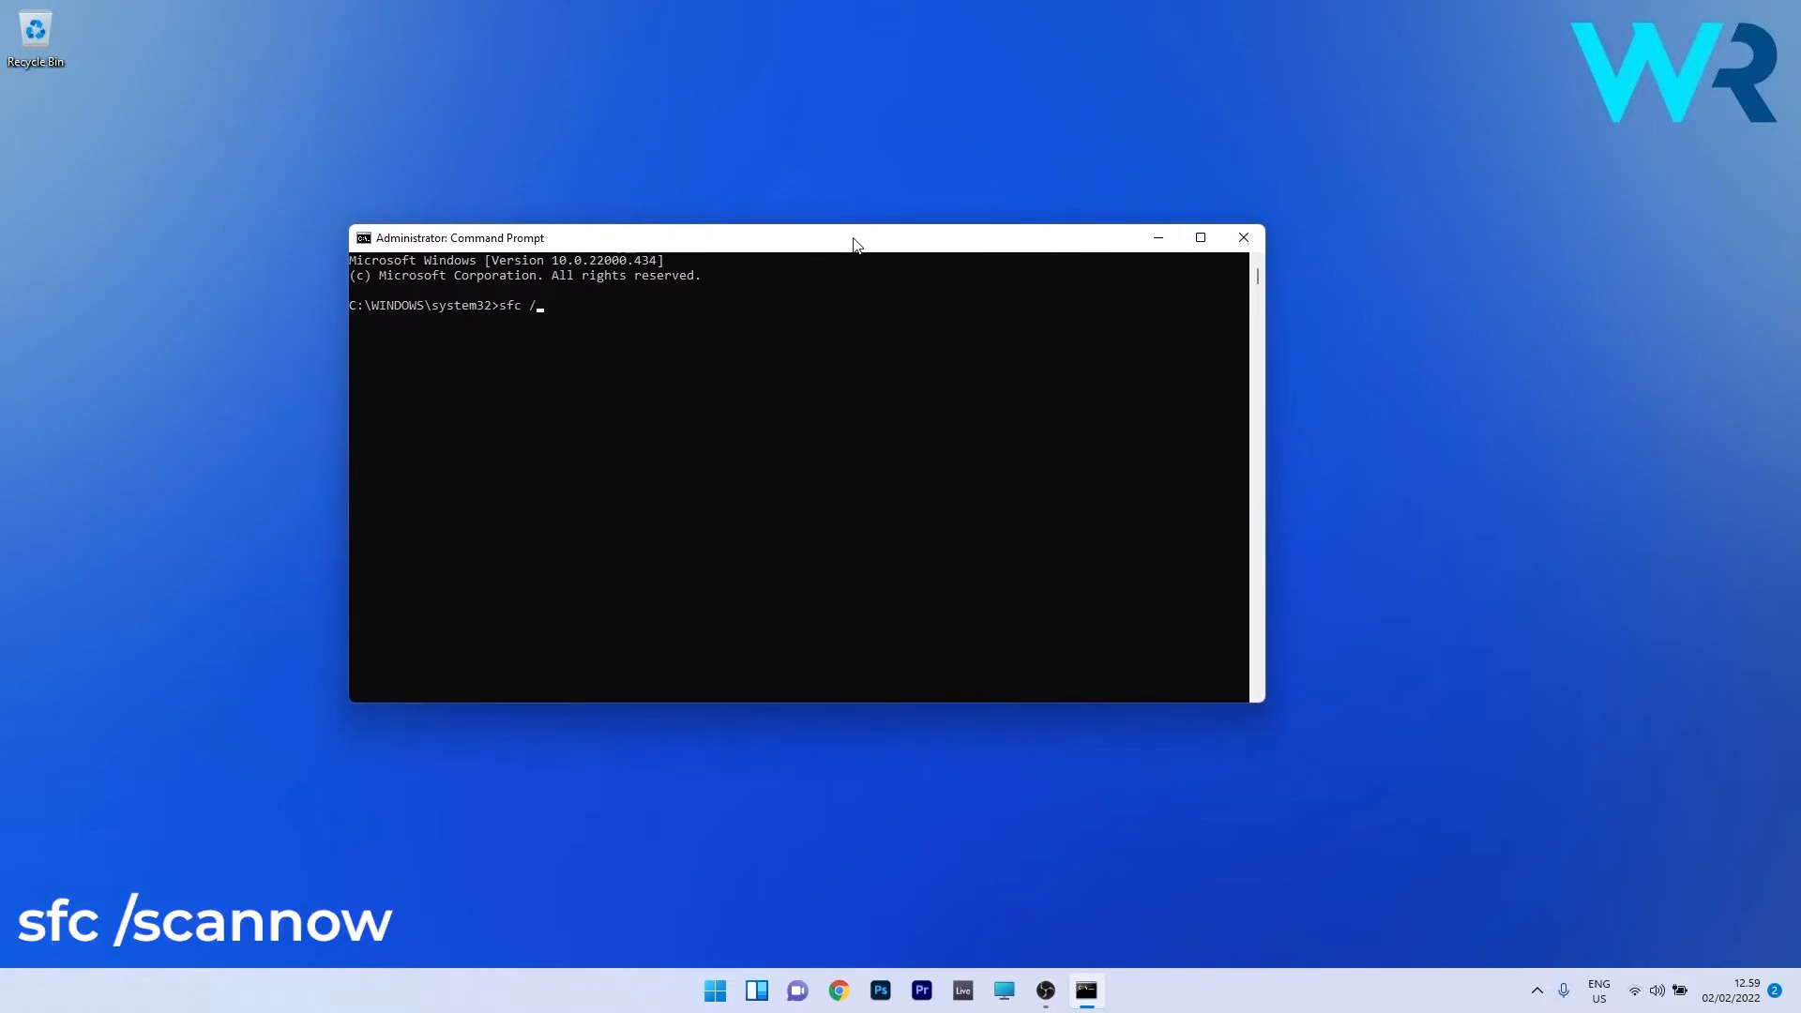
text(scannow)
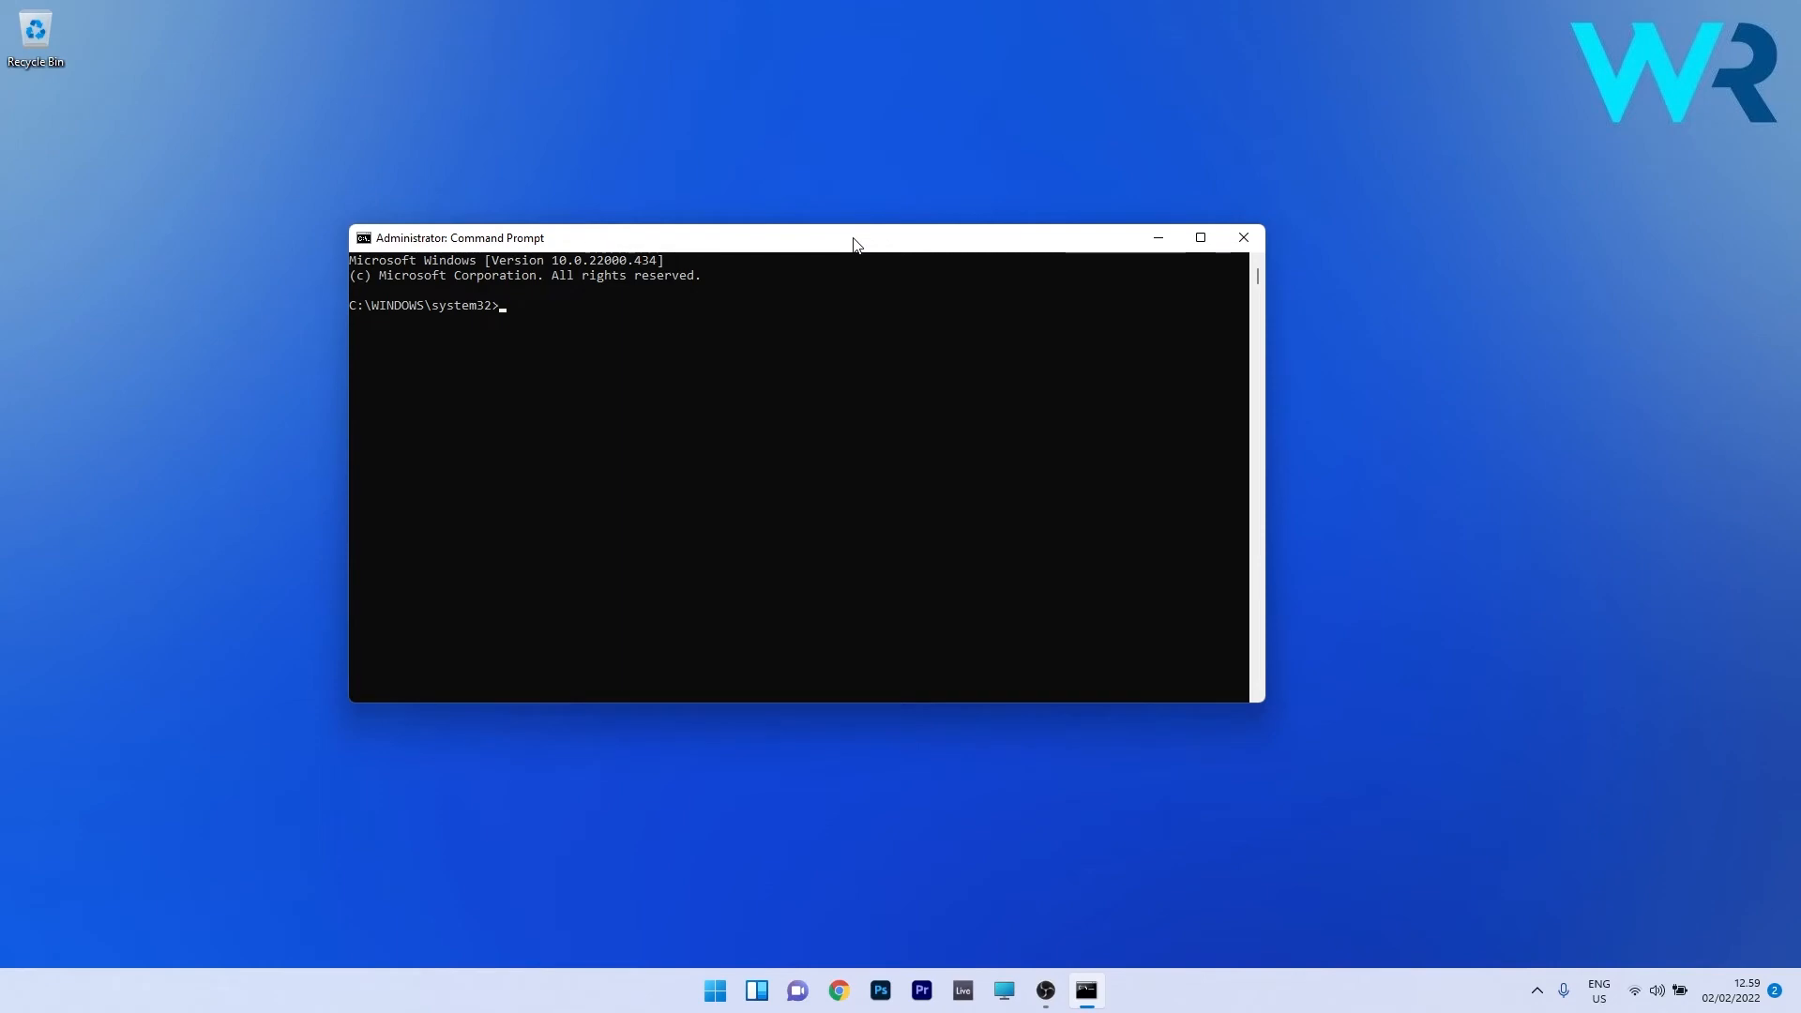
mouse_move(998, 145)
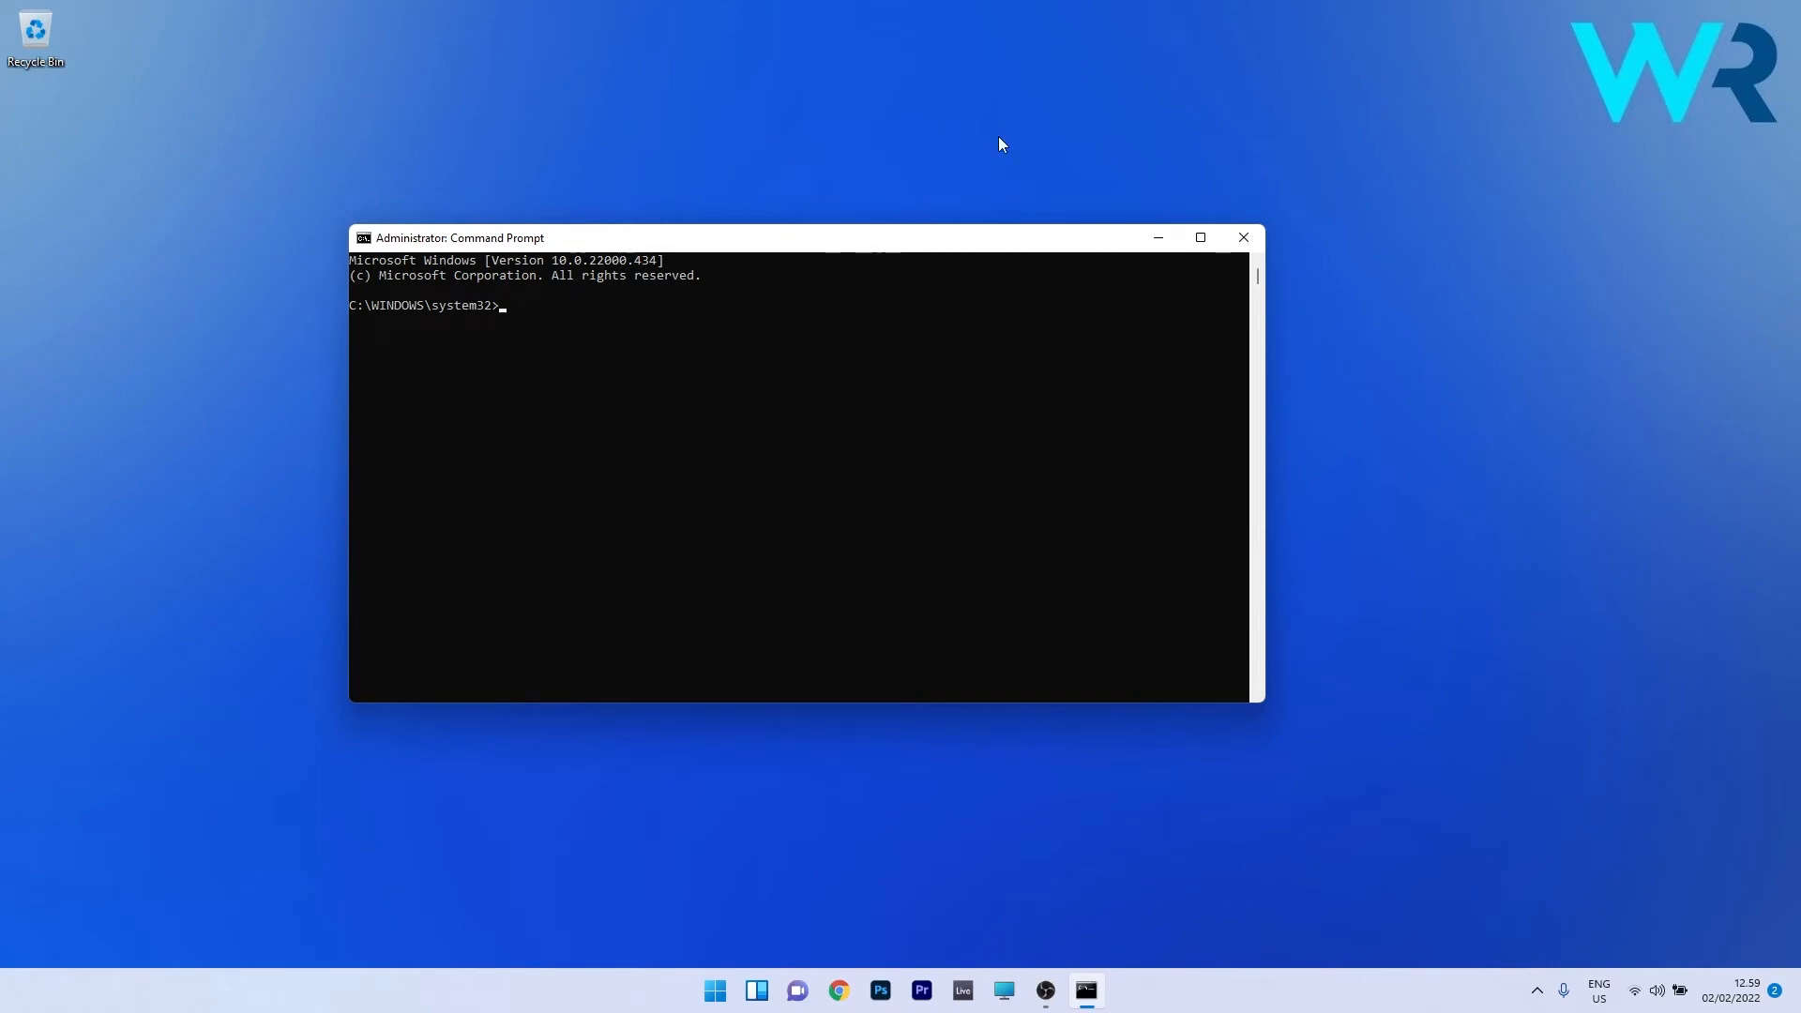
click(1241, 238)
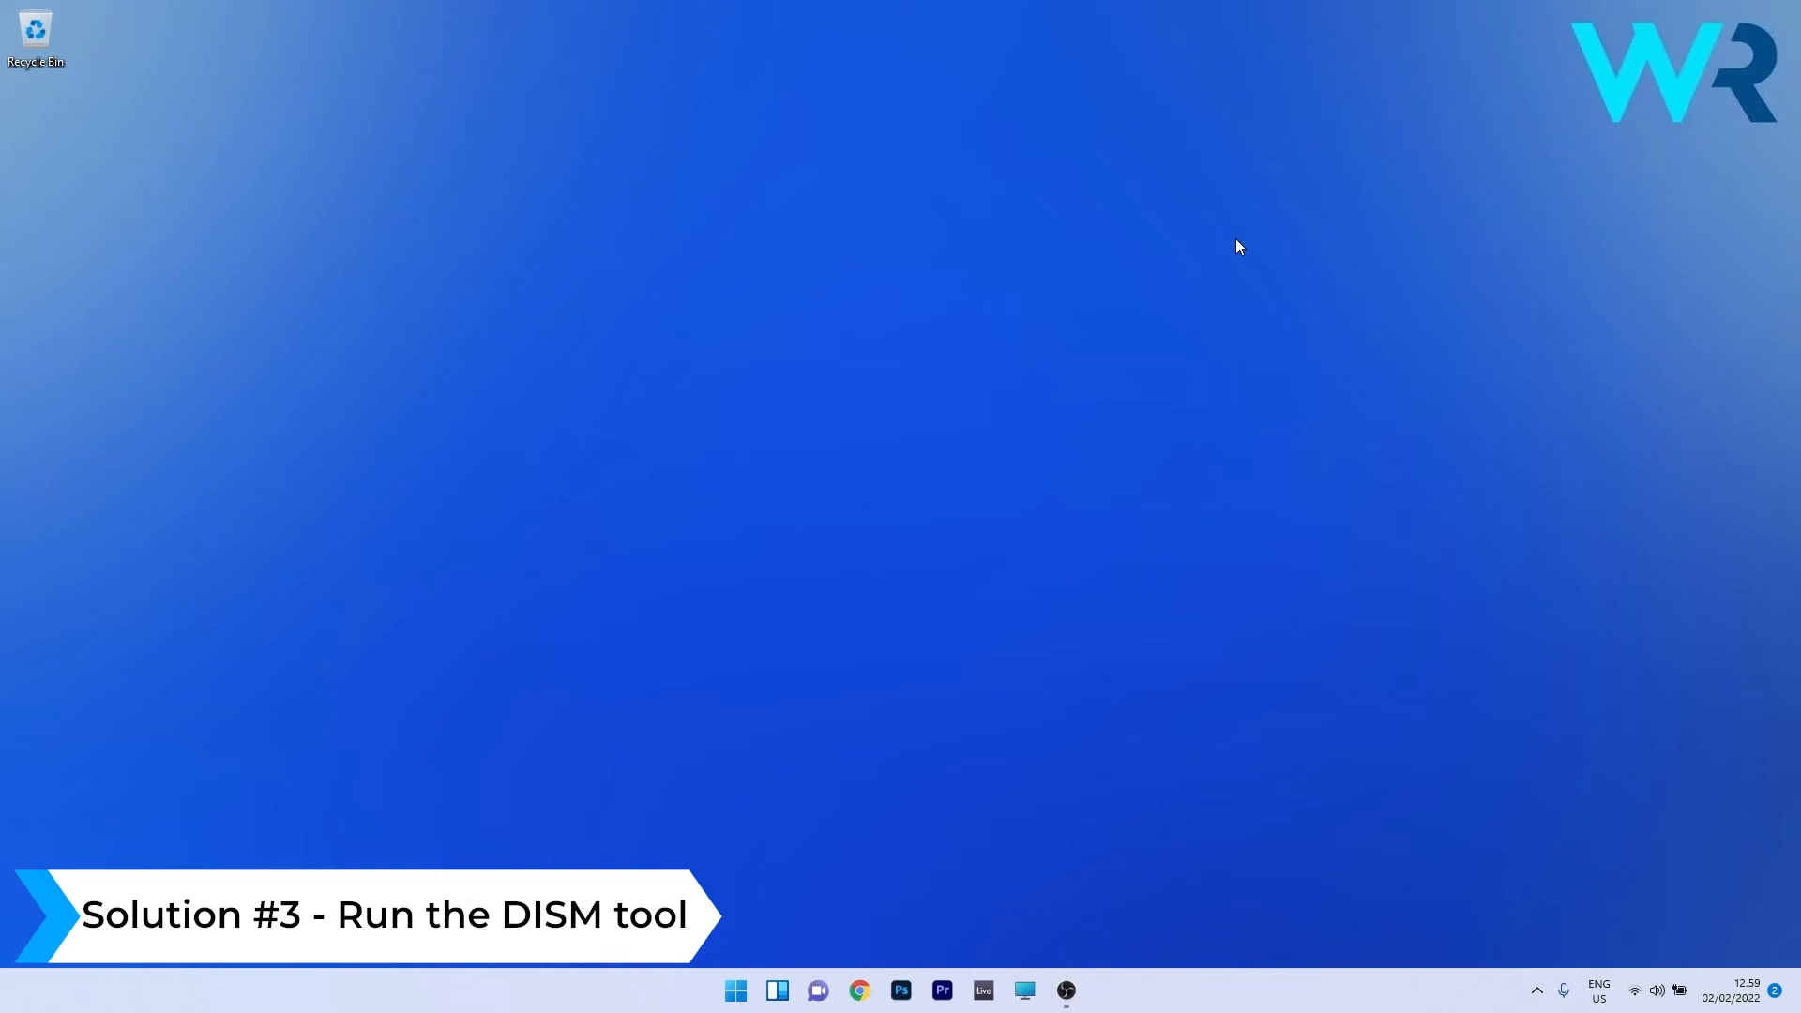
- Search 'cmd' from Start again and launch Command Prompt as administrator
click(733, 990)
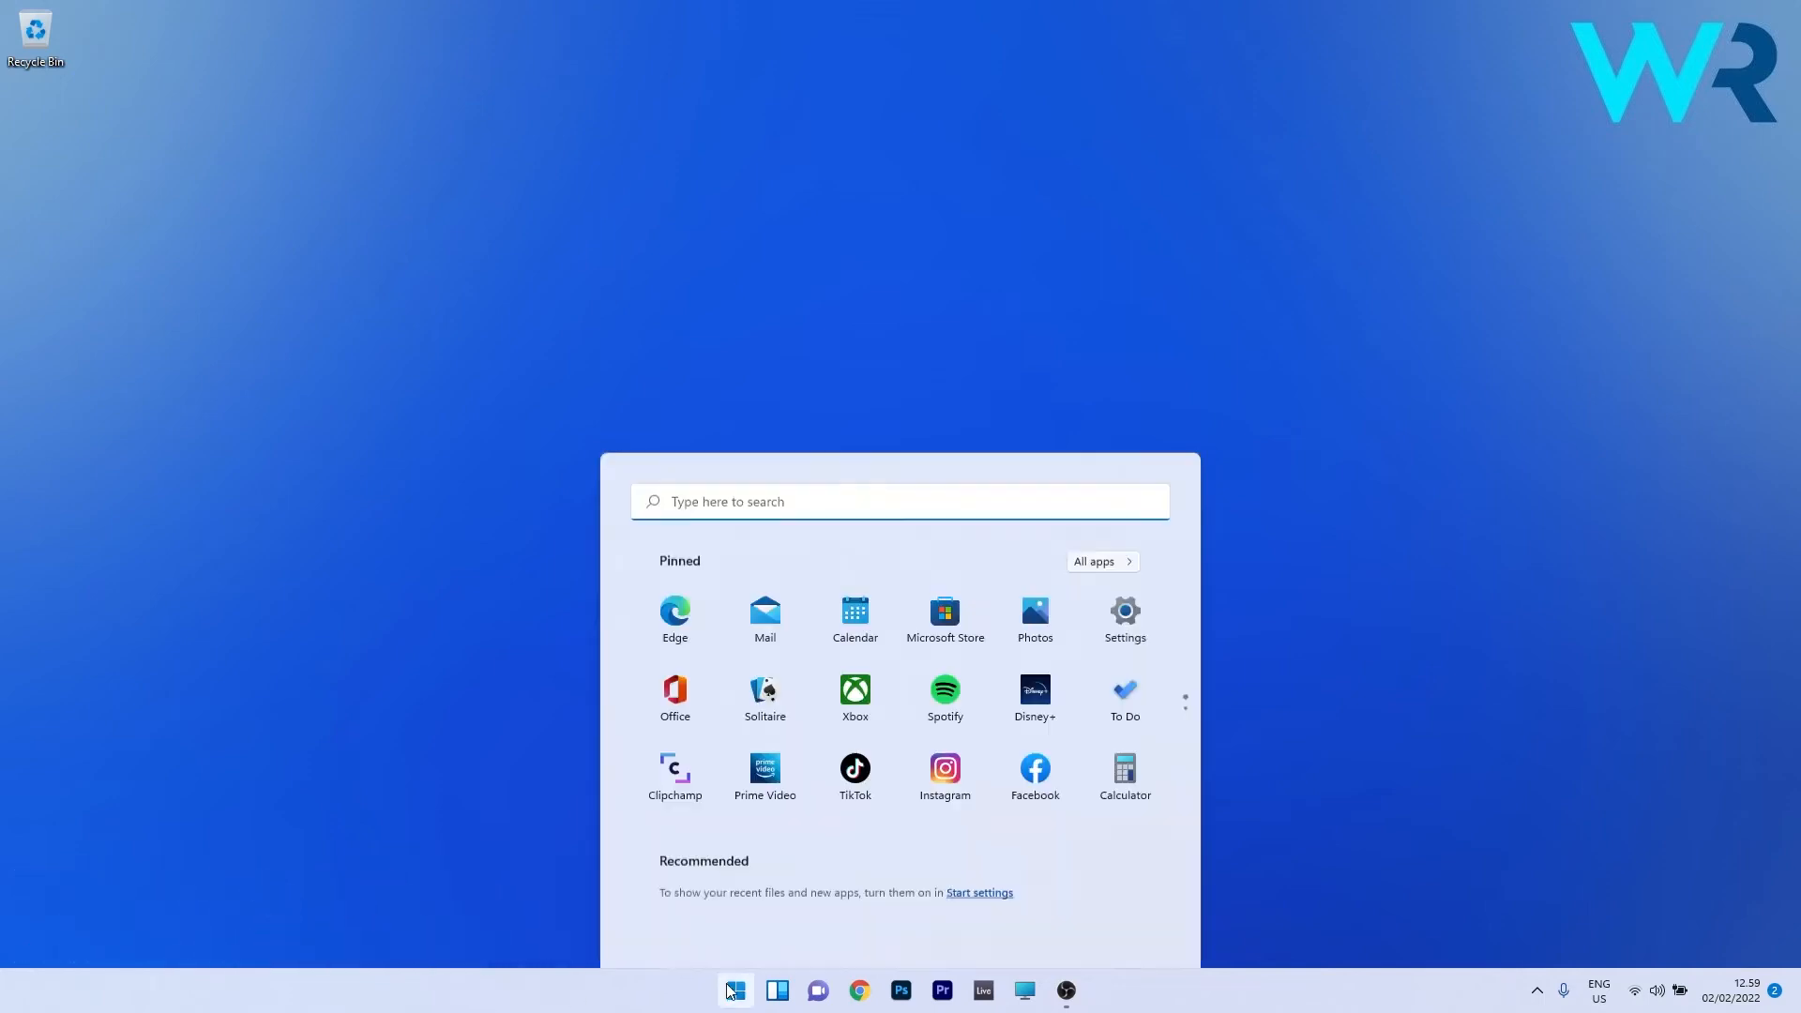
text(cmd)
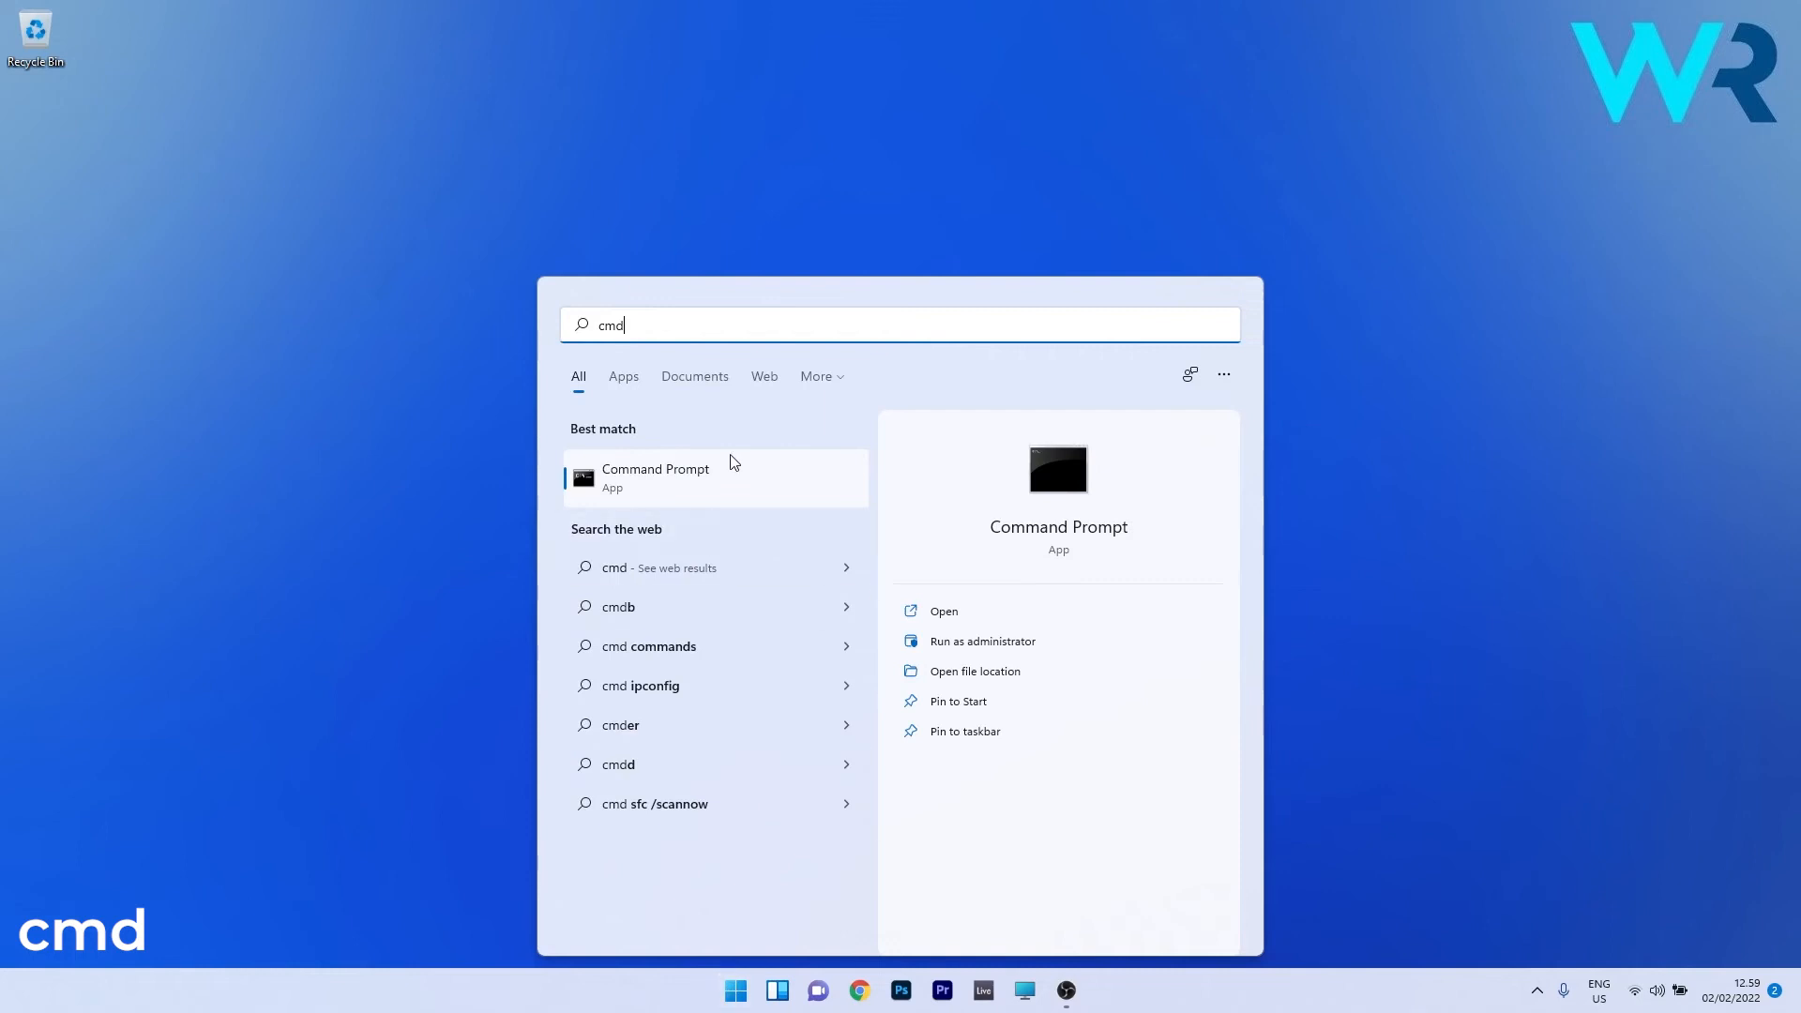
click(981, 642)
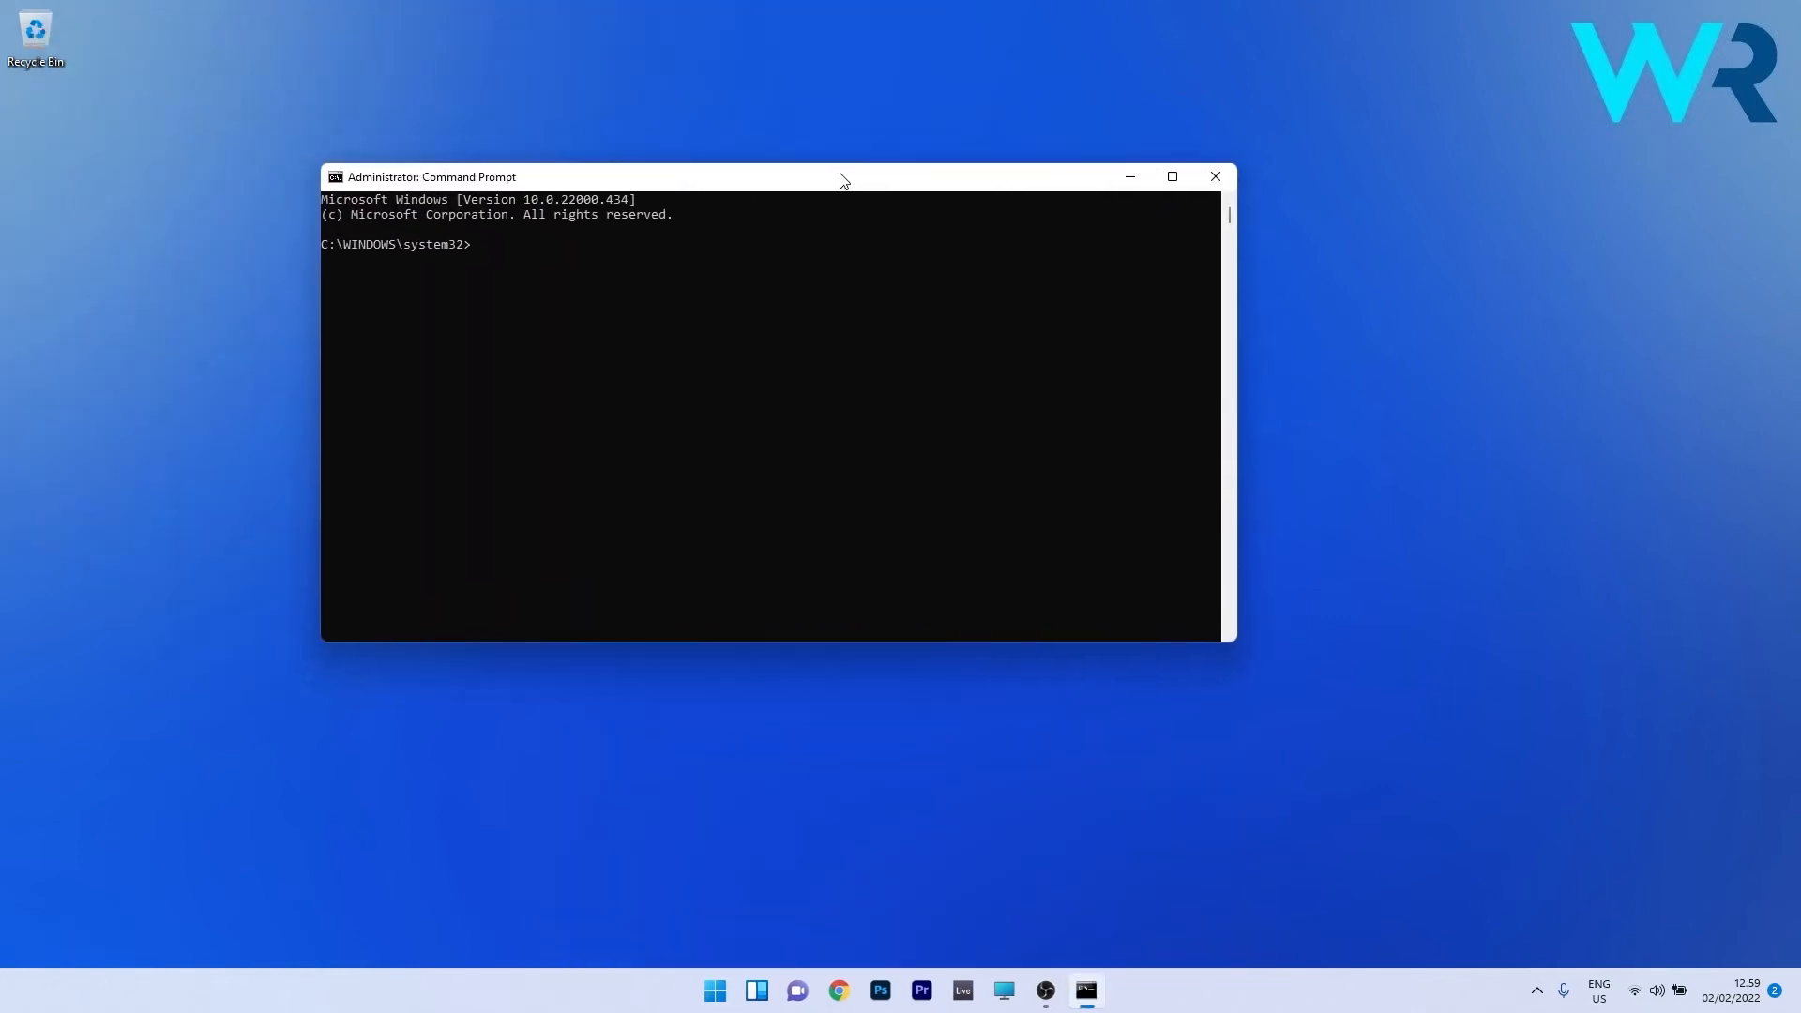
- Run 'DISM /Online /Cleanup-Image /RestoreHealth', then close Command Prompt
text(DISM /Online /Cleanup-Image /RestoreHealth)
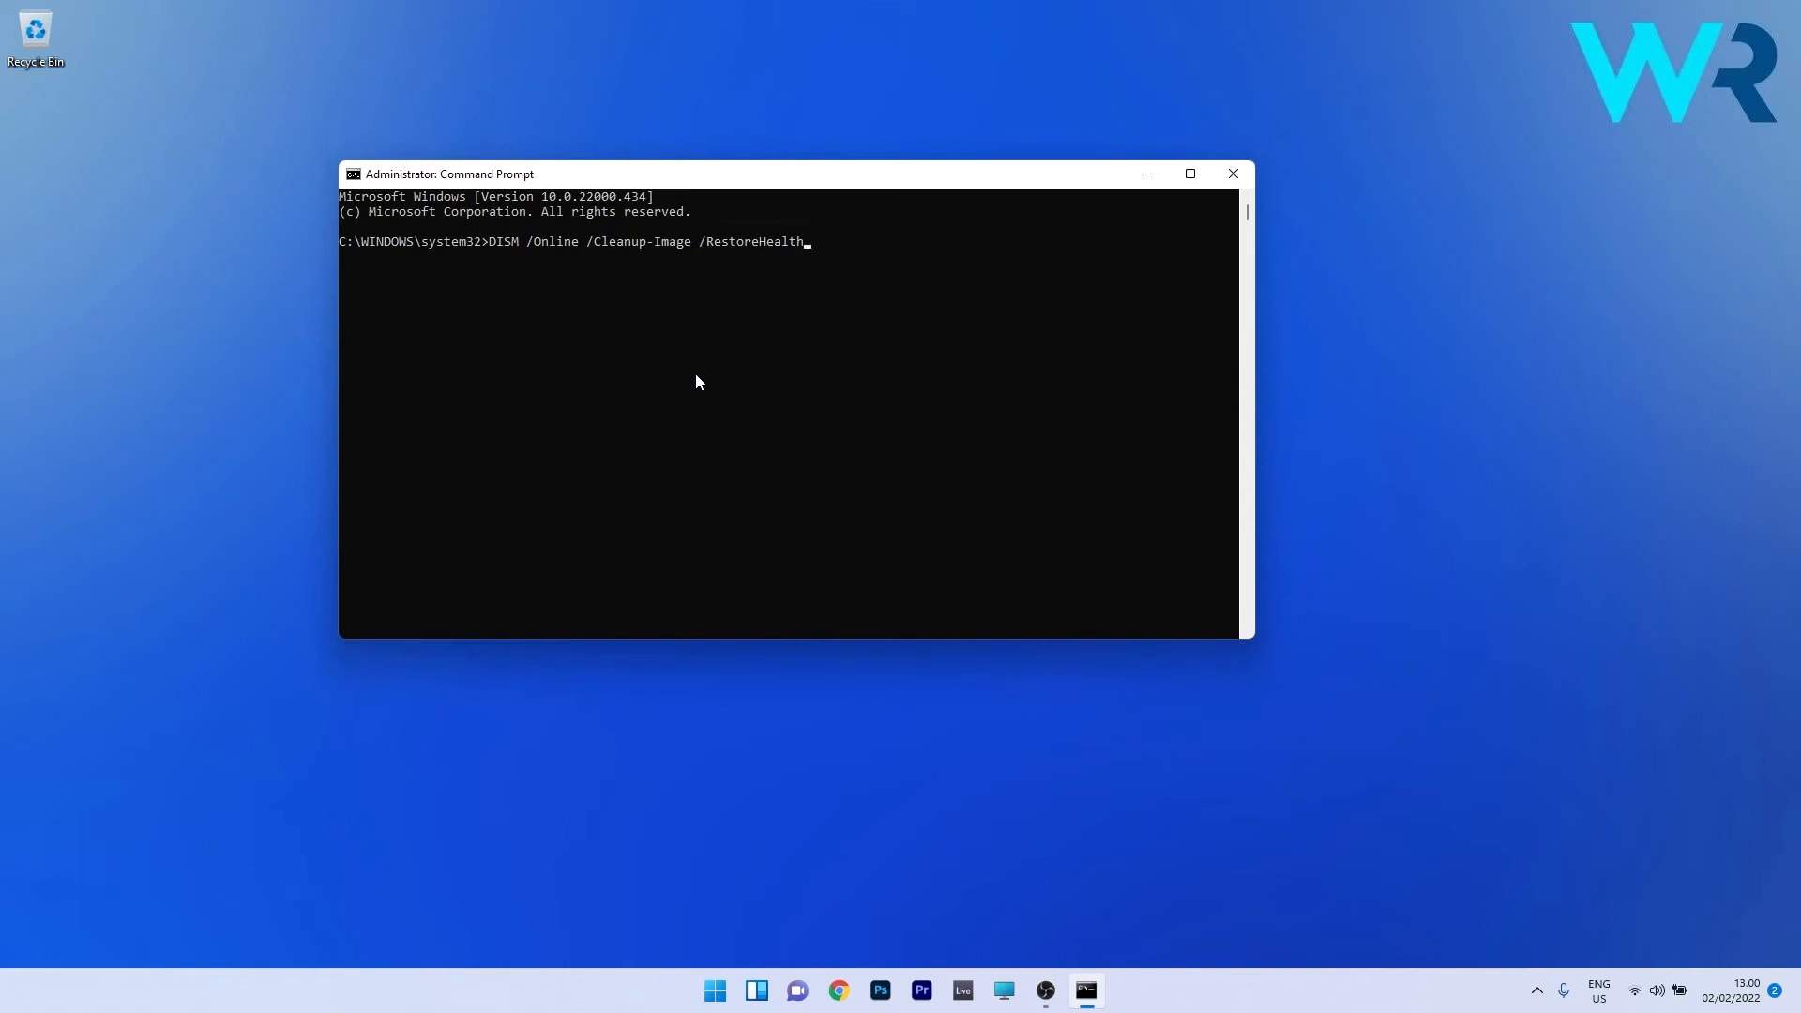
click(1232, 172)
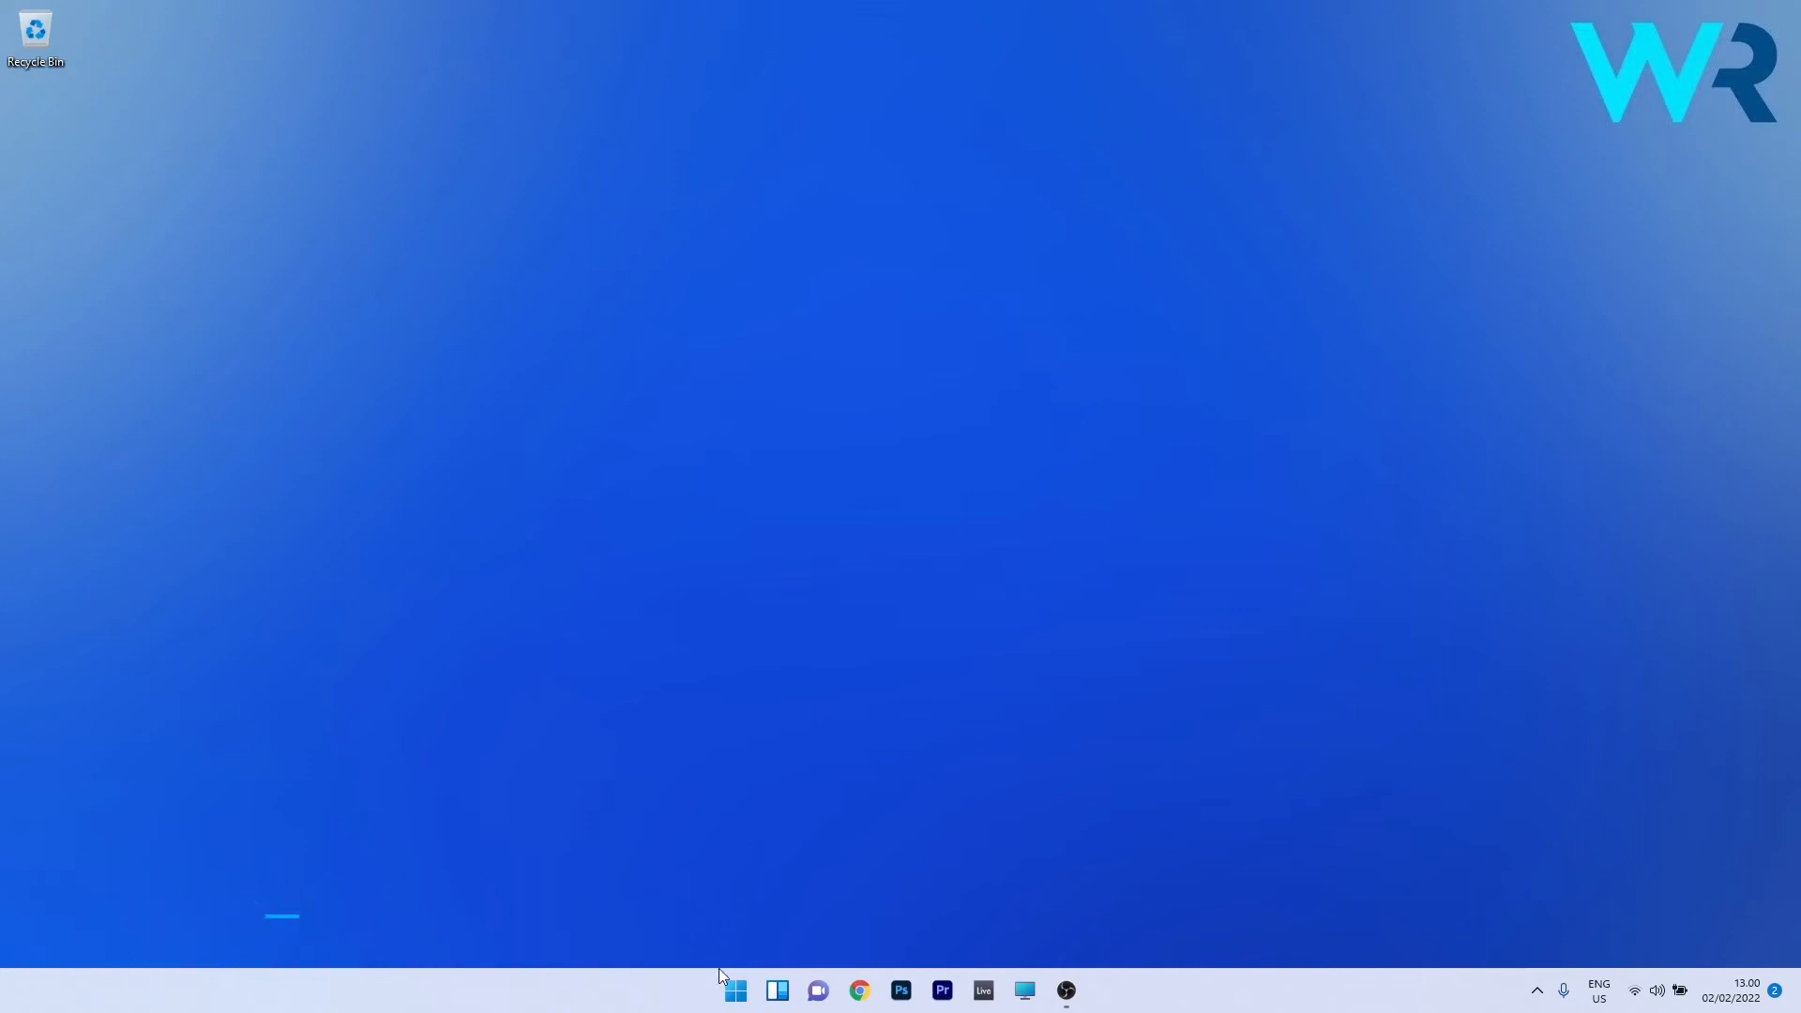
- Go from Start to Settings > Windows Update > Advanced options
click(733, 990)
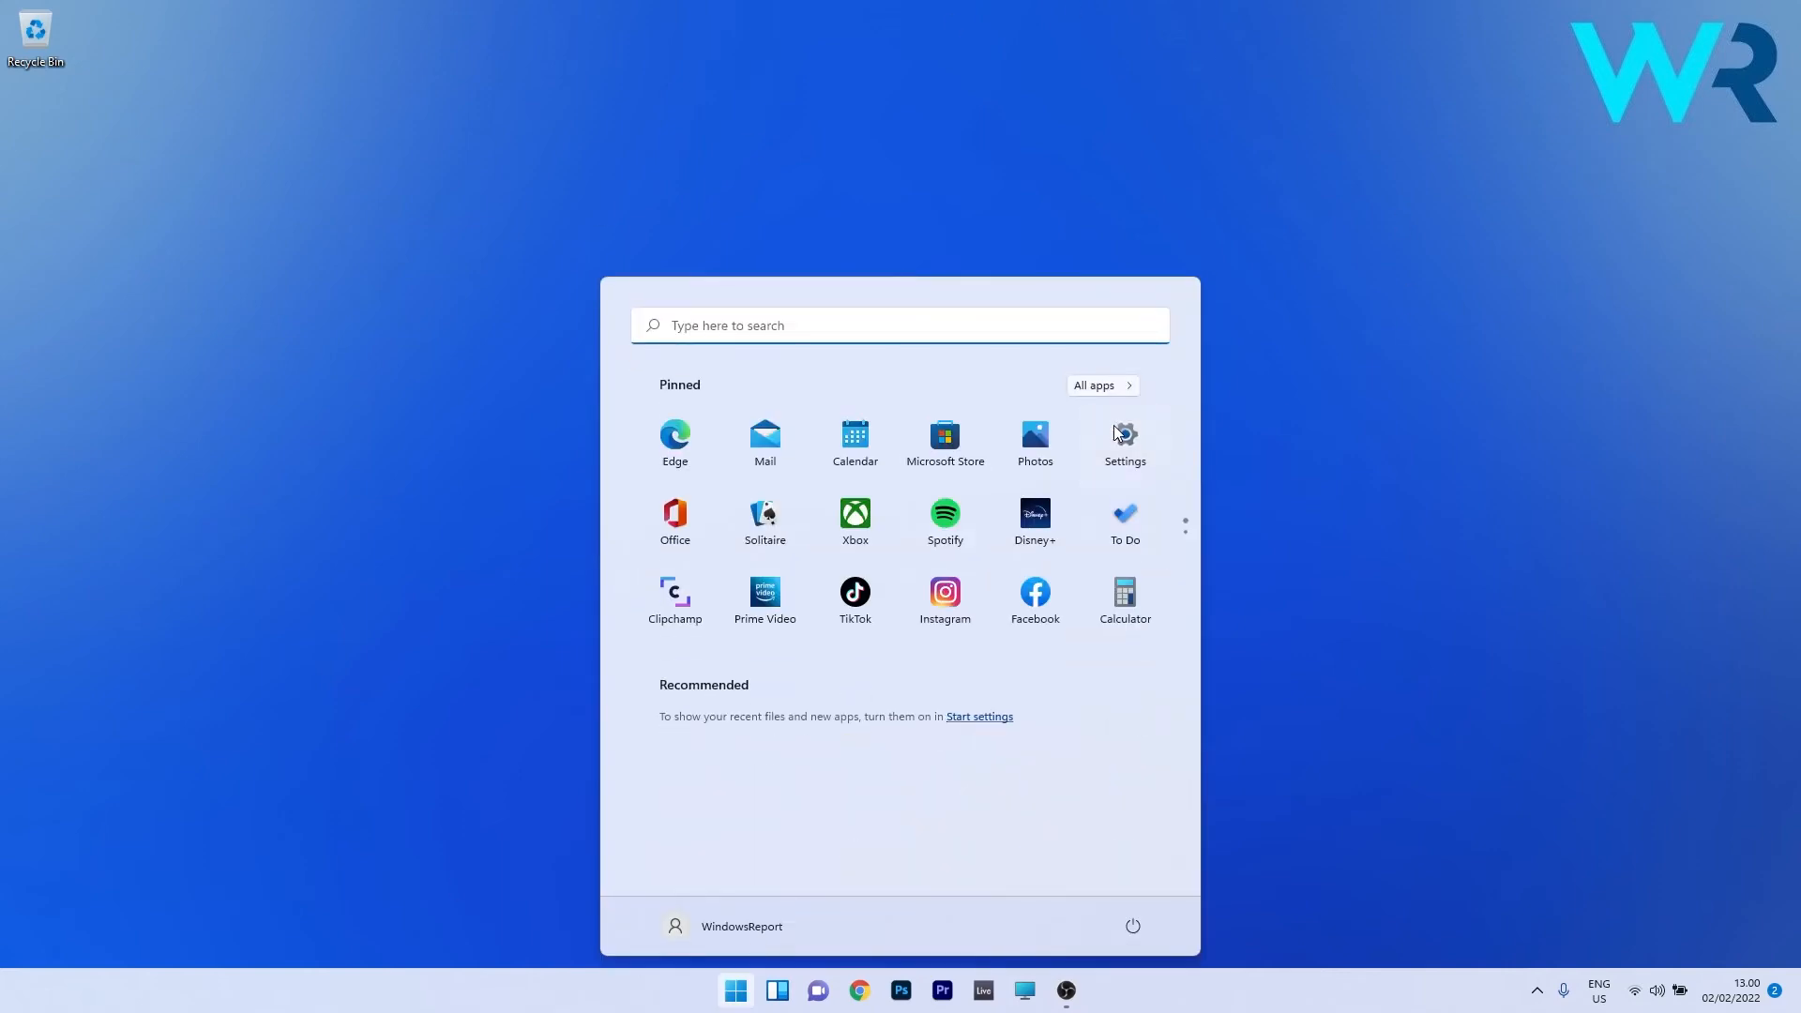
click(1121, 437)
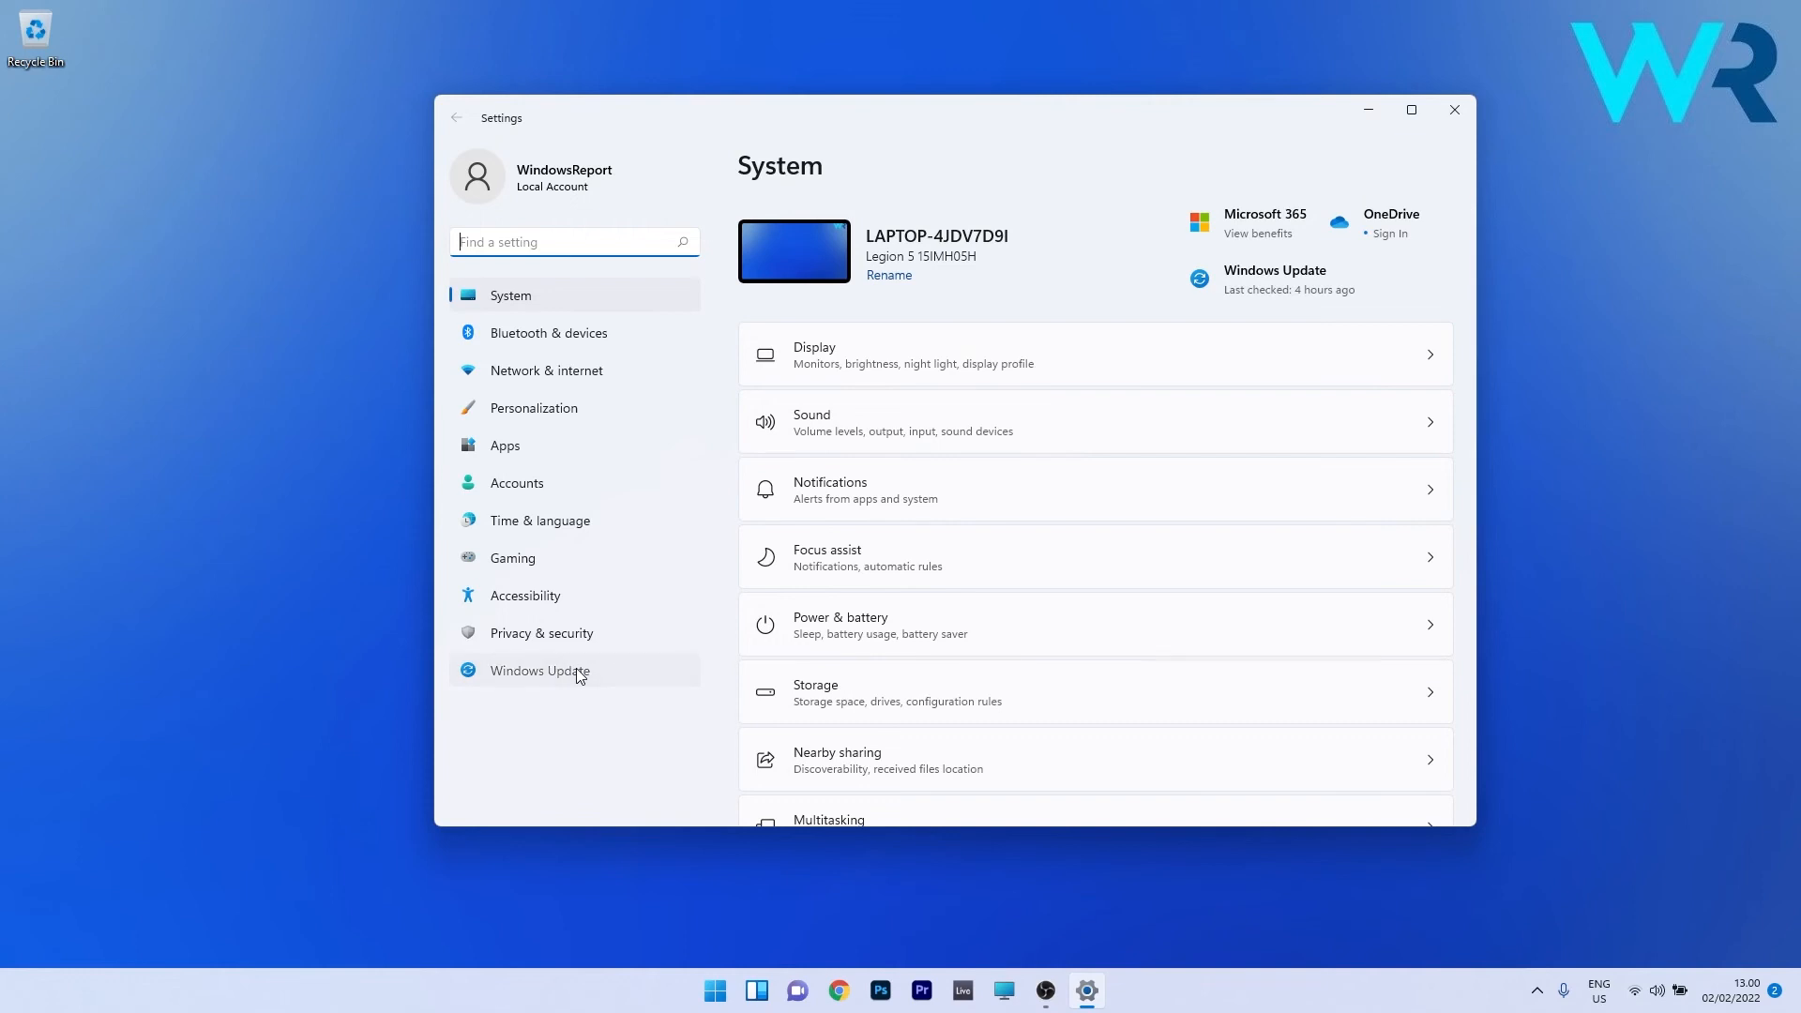
click(540, 670)
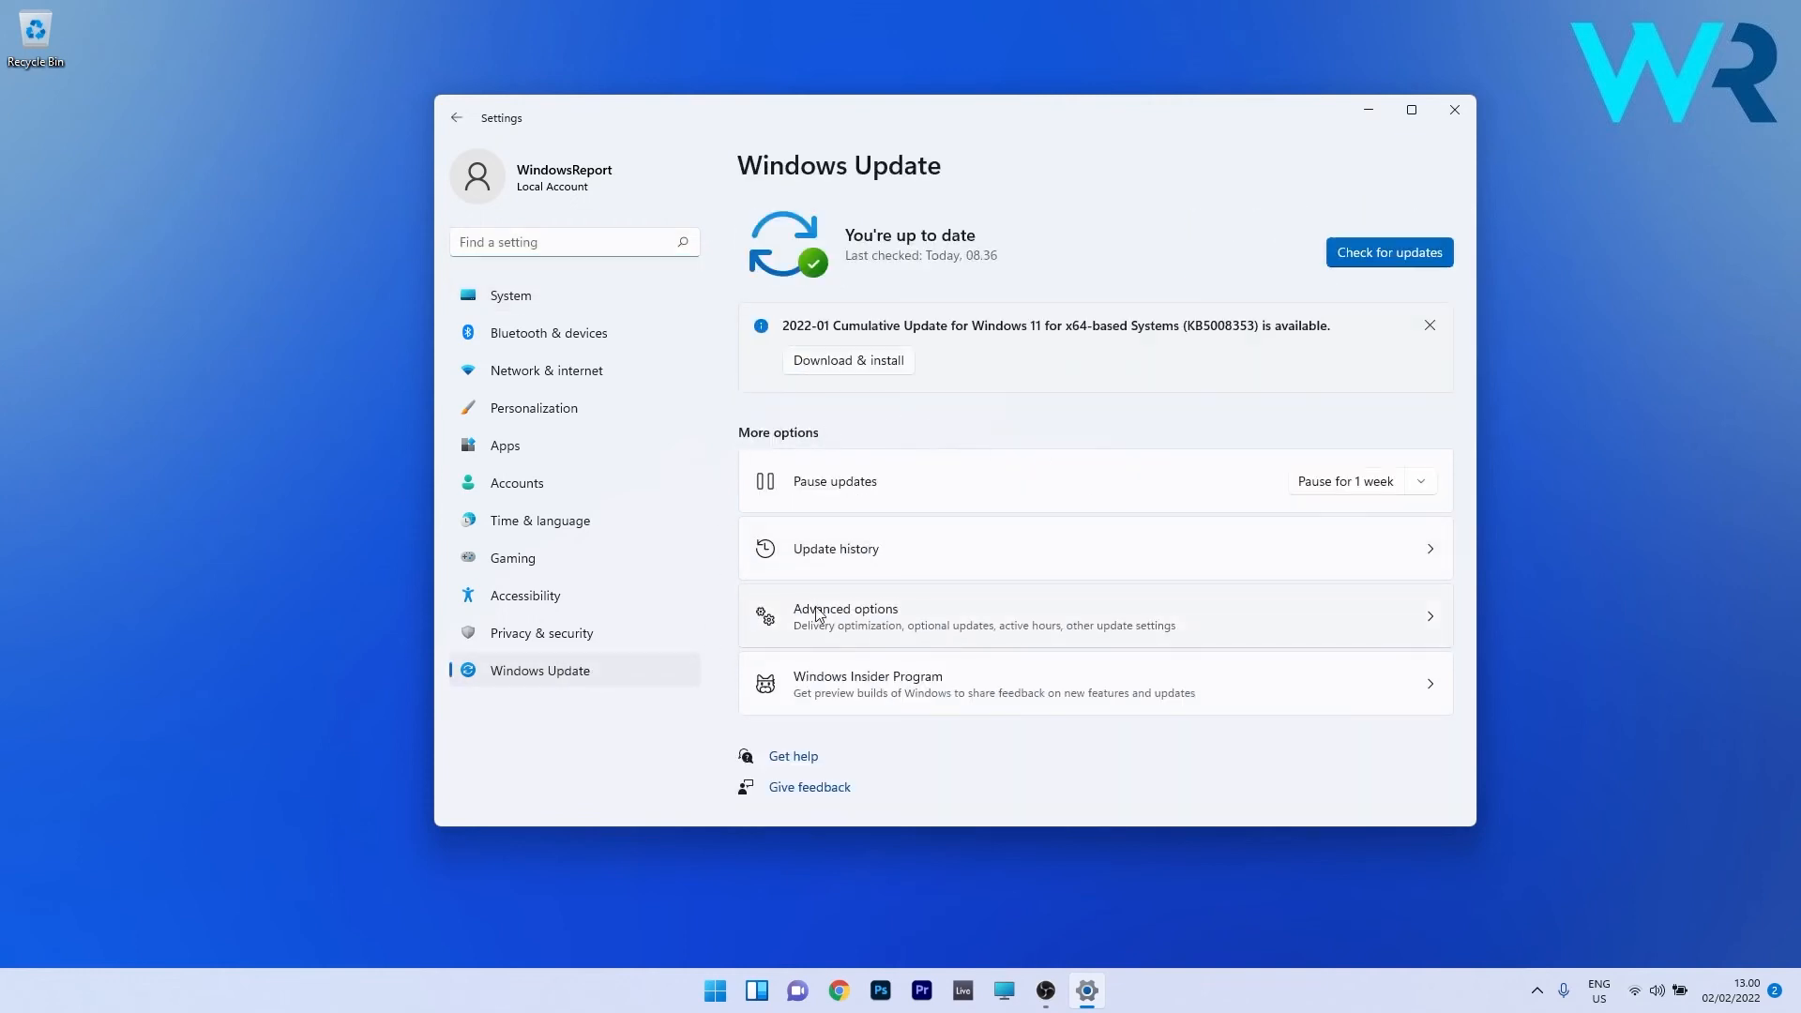
click(844, 616)
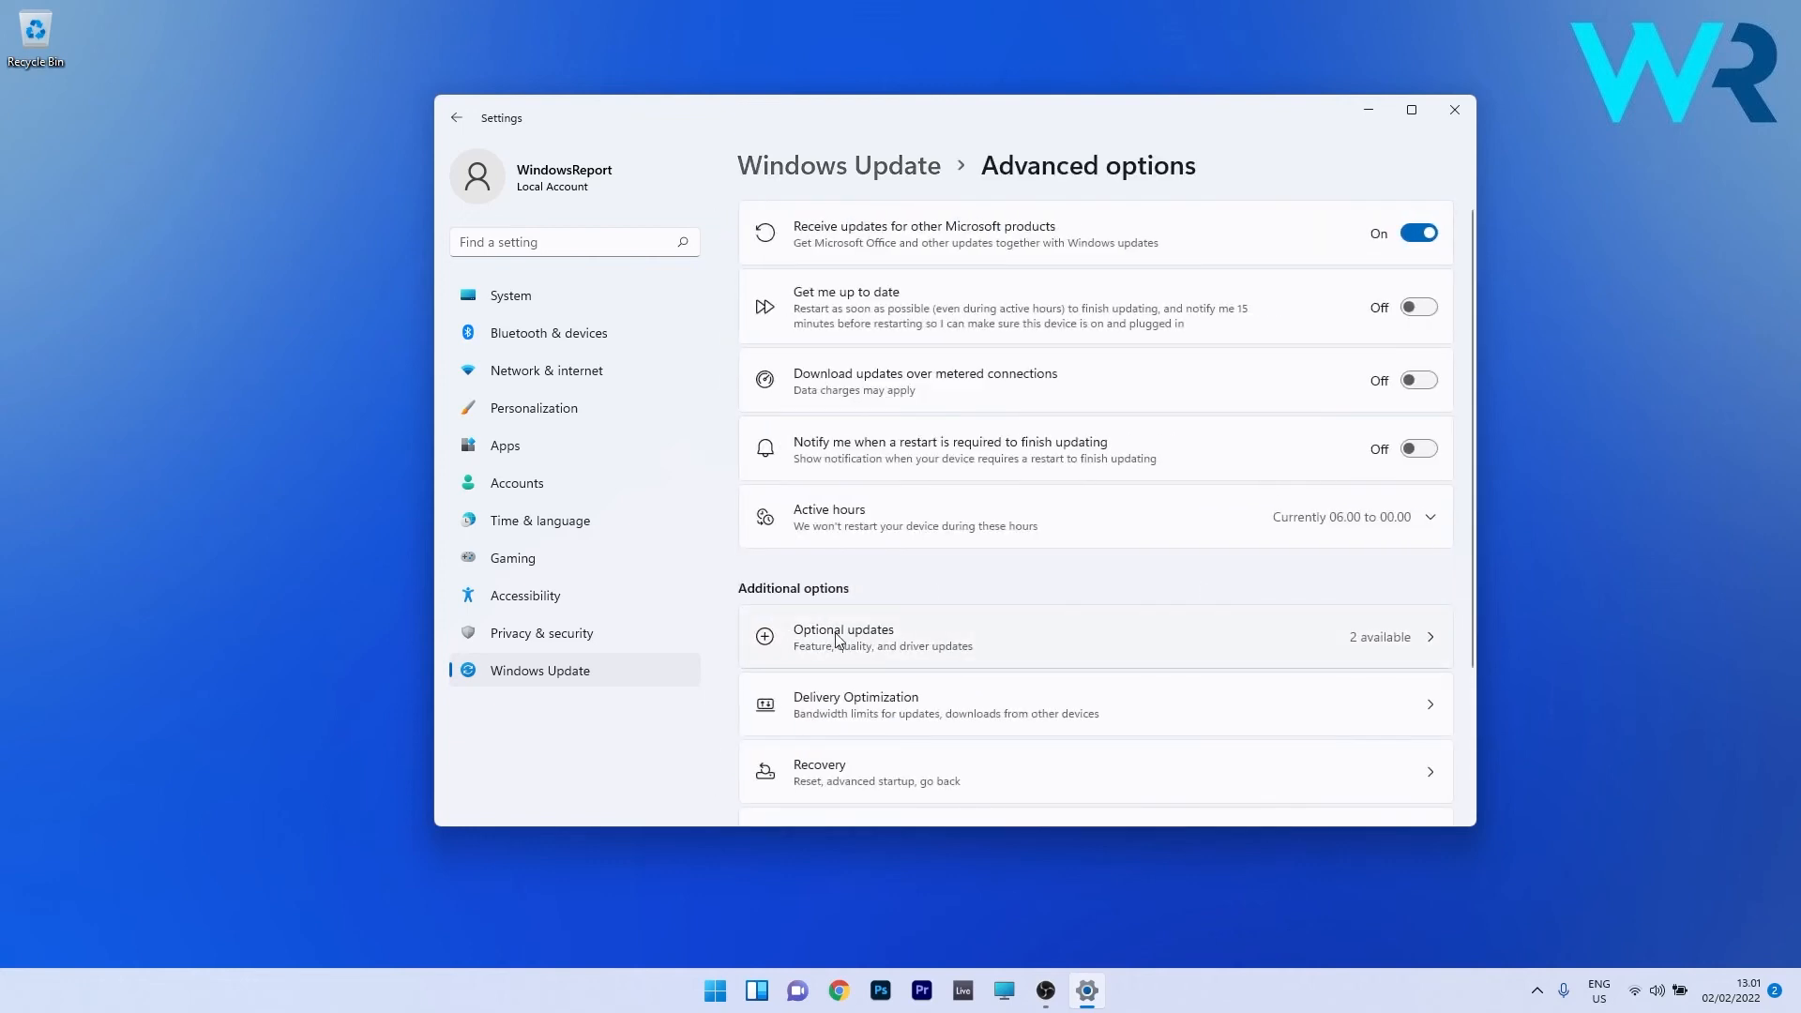
- Select the SAMSUNG modem driver under Optional updates, then close Settings
click(842, 635)
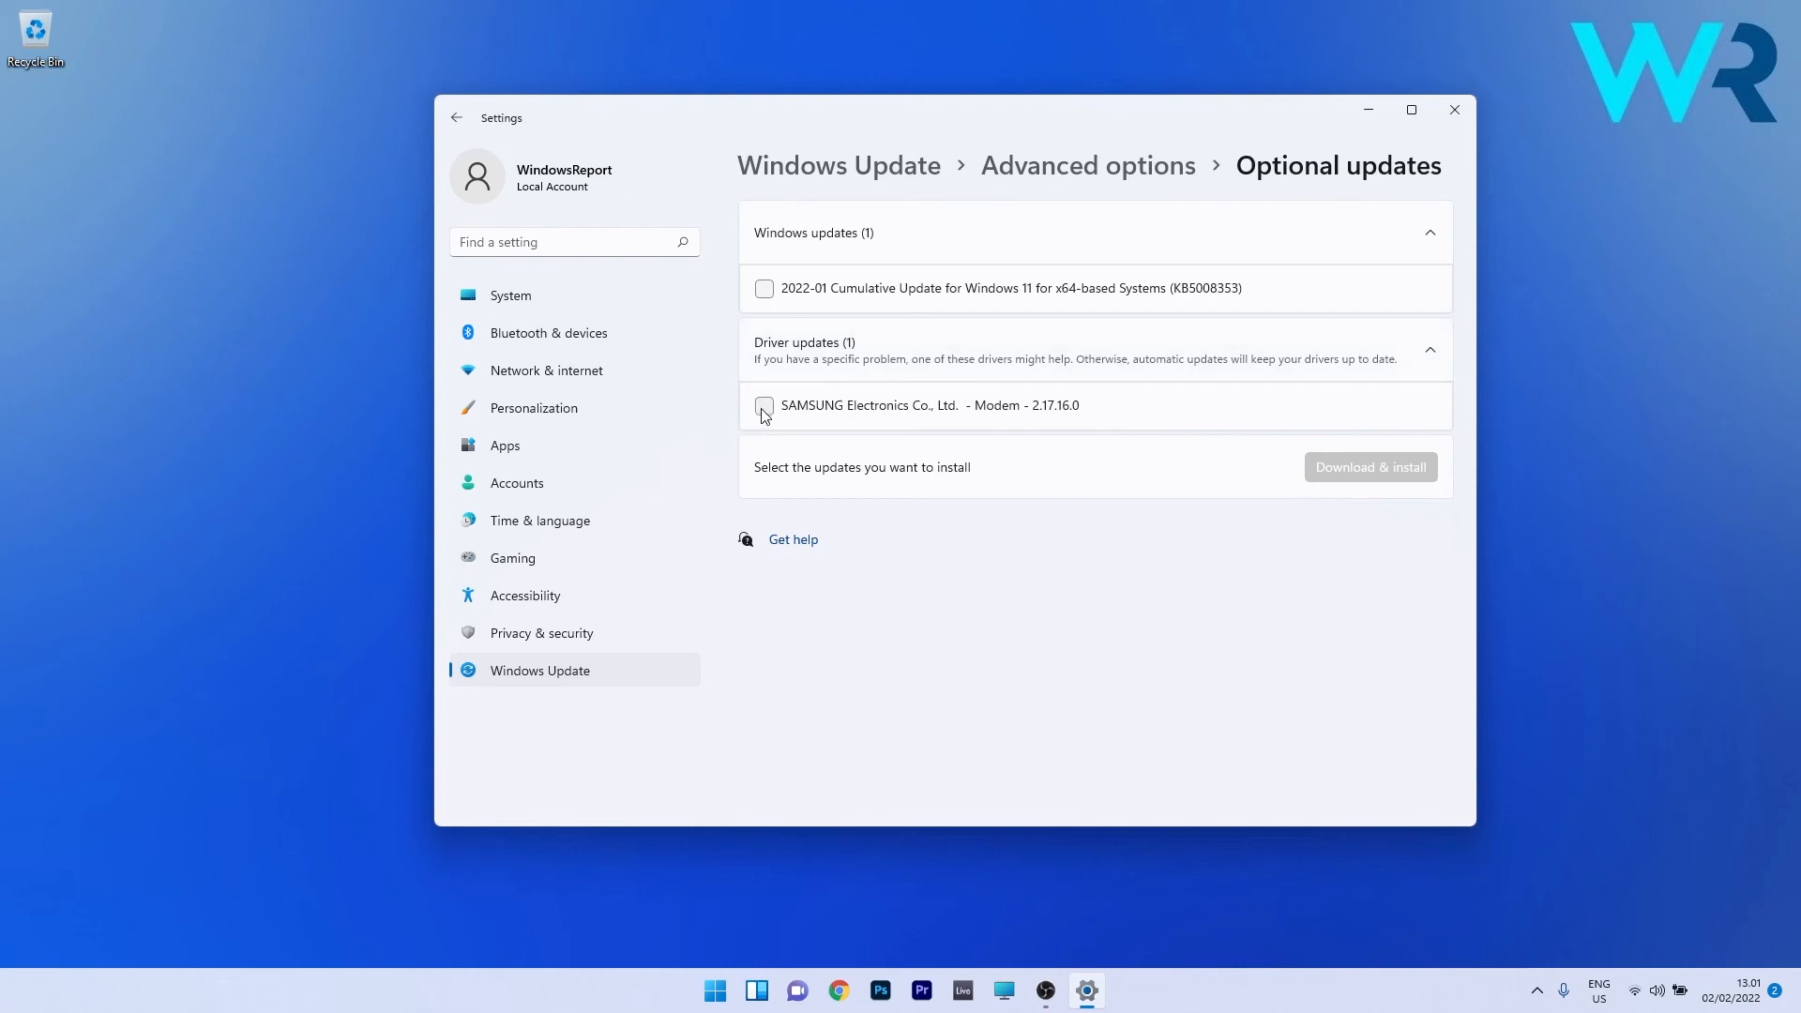
click(763, 405)
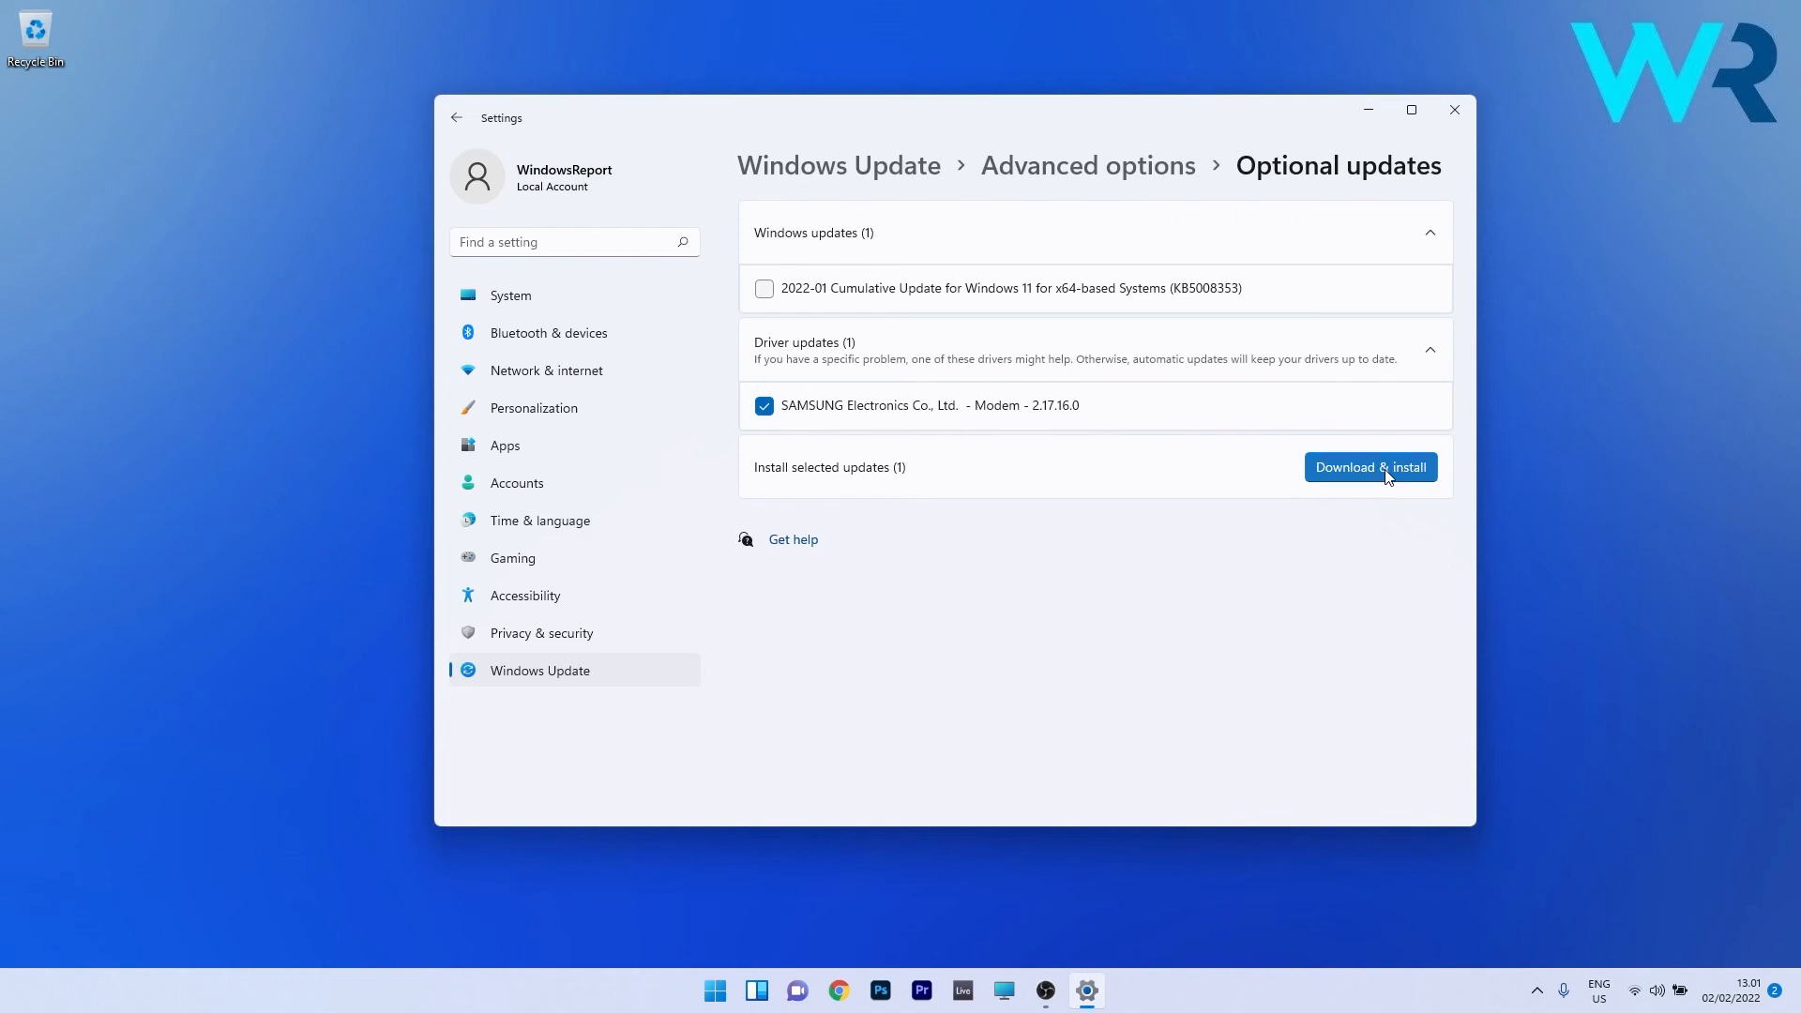
mouse_move(1454, 111)
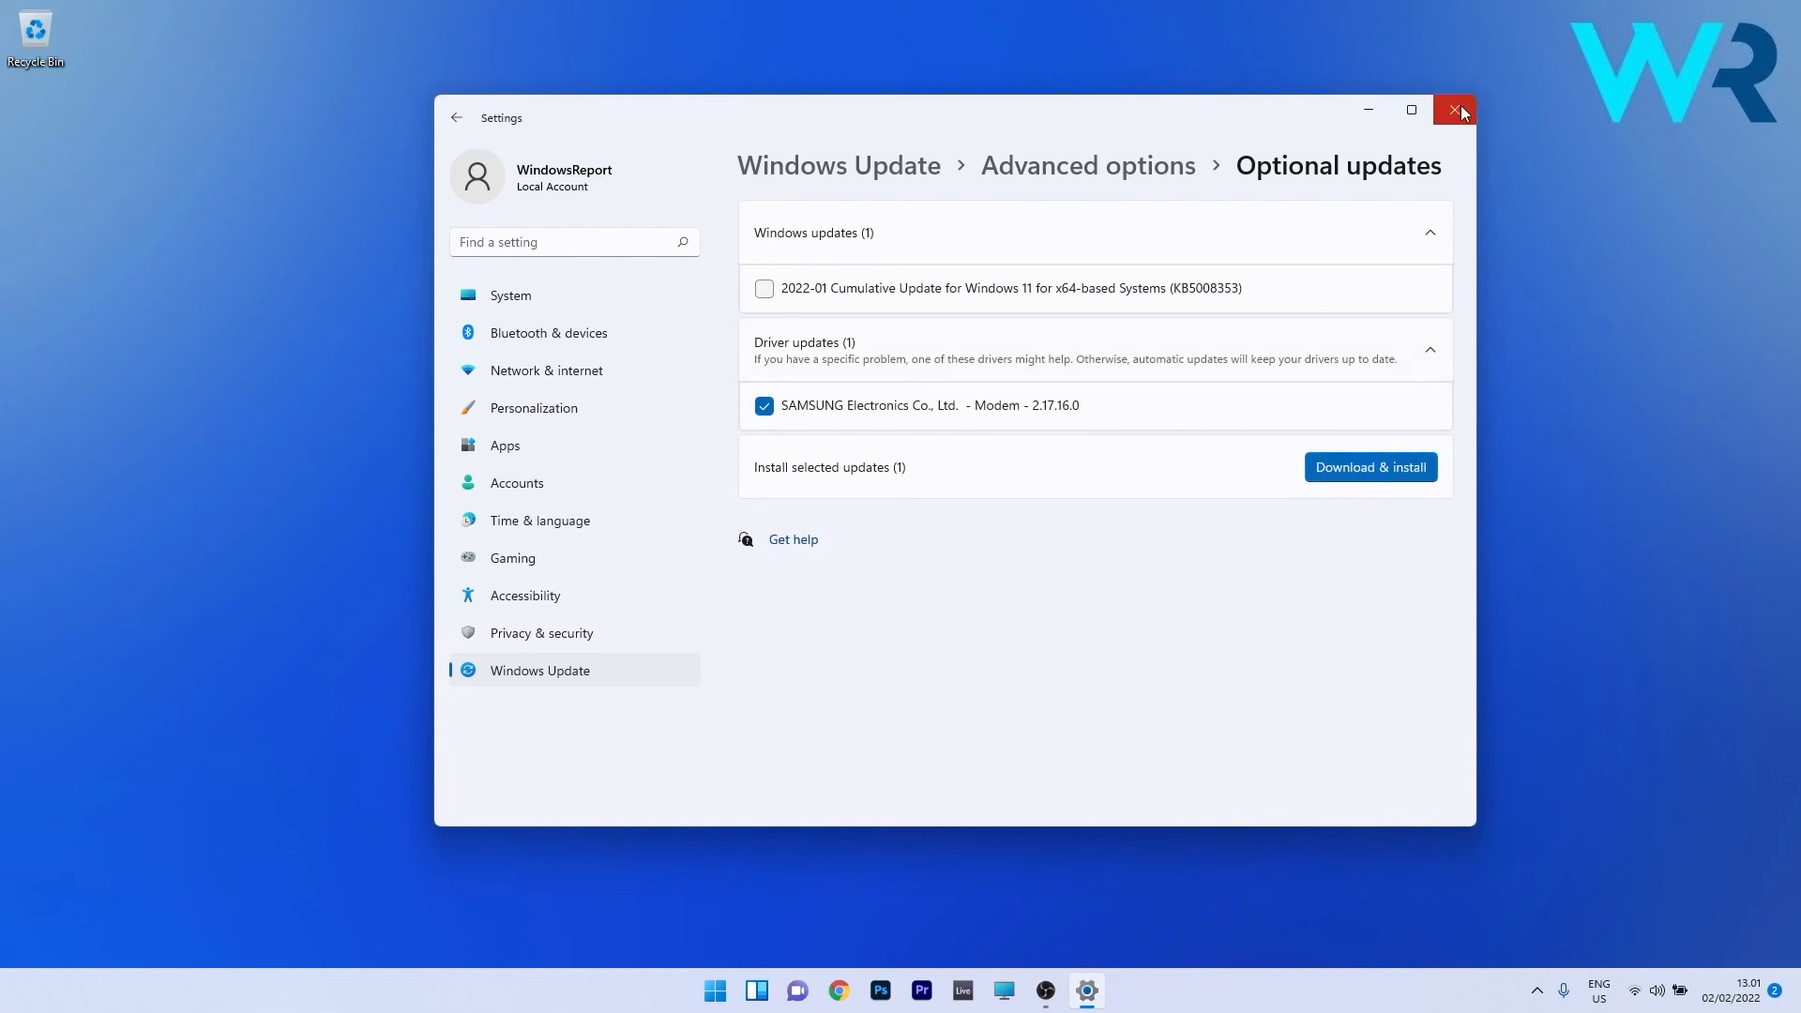
mouse_move(1456, 110)
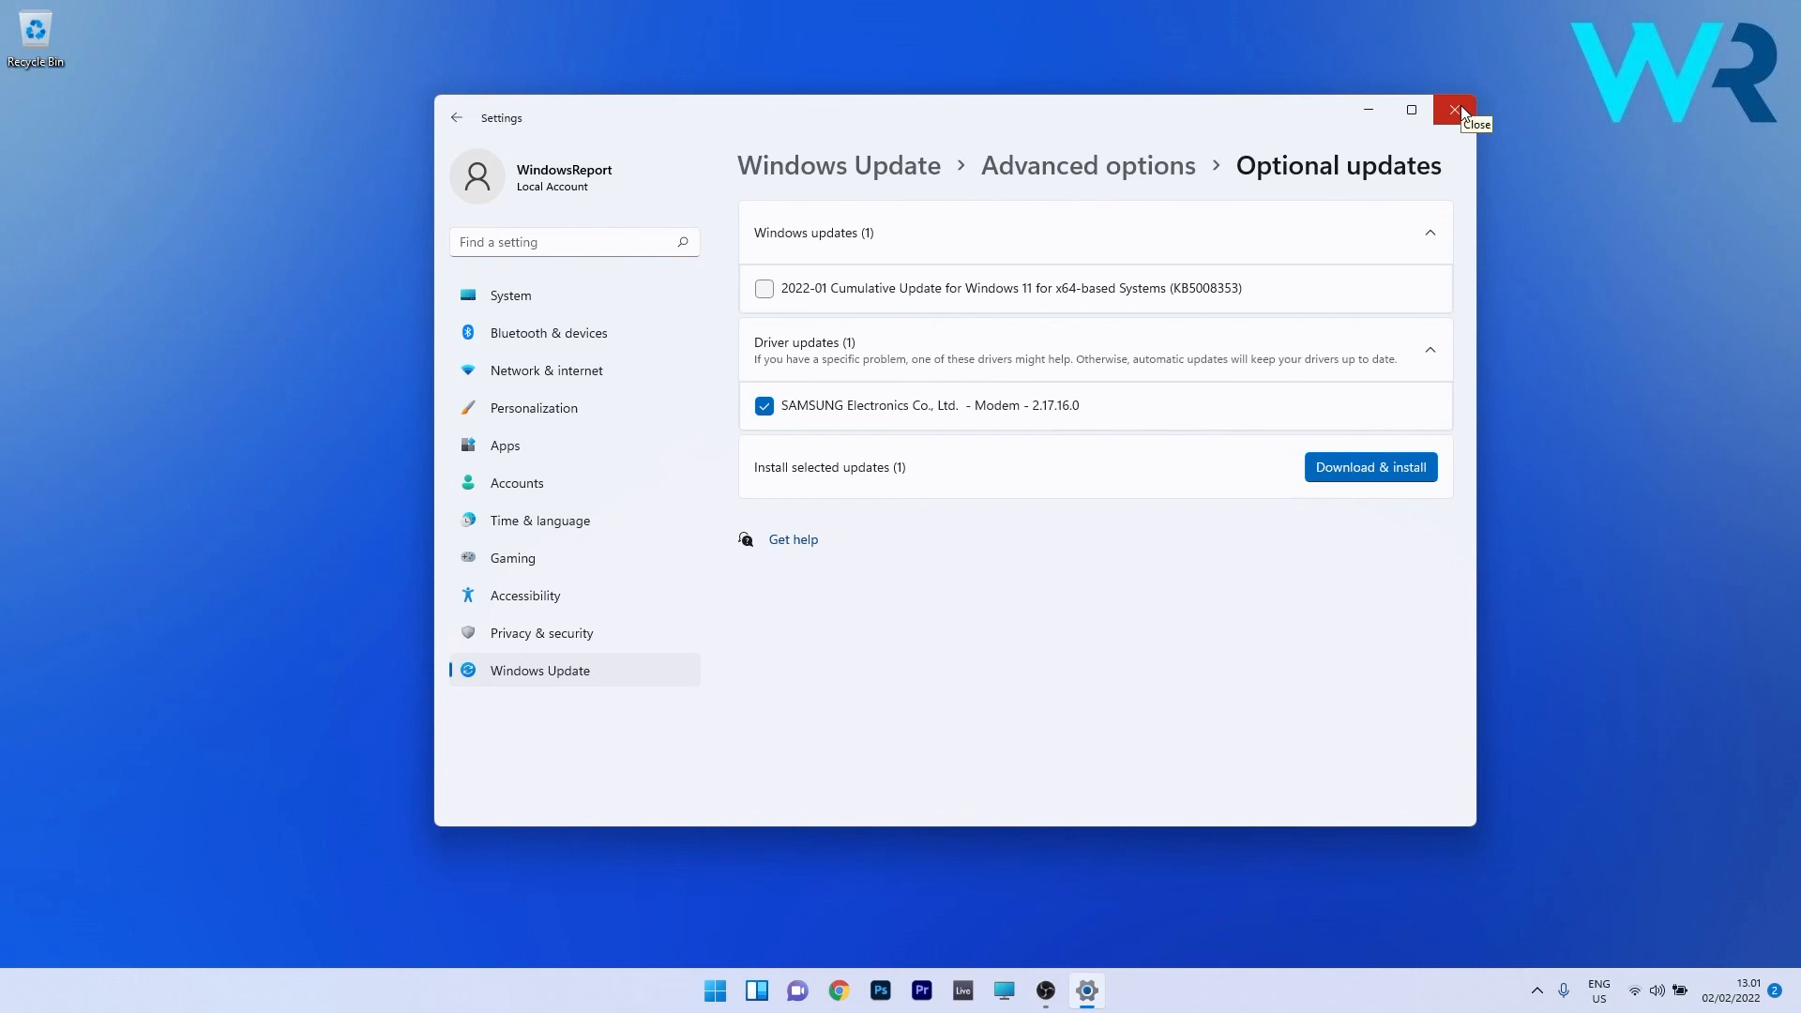
click(1454, 111)
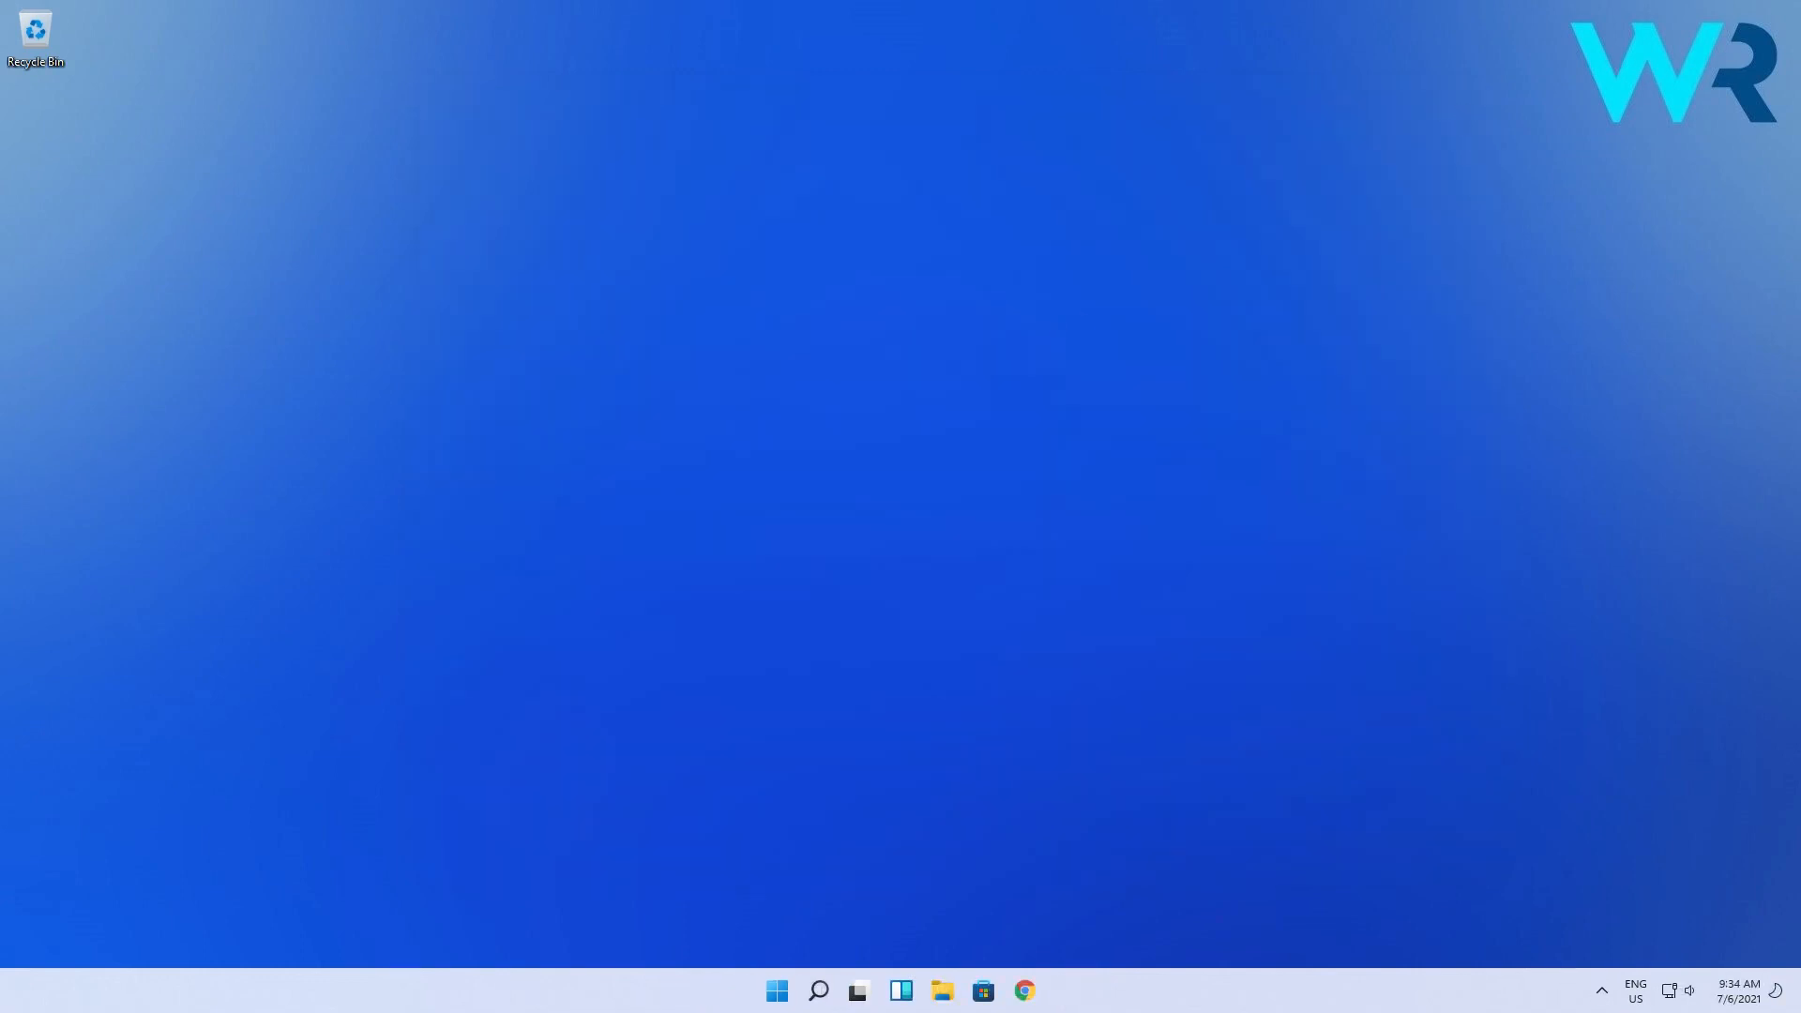